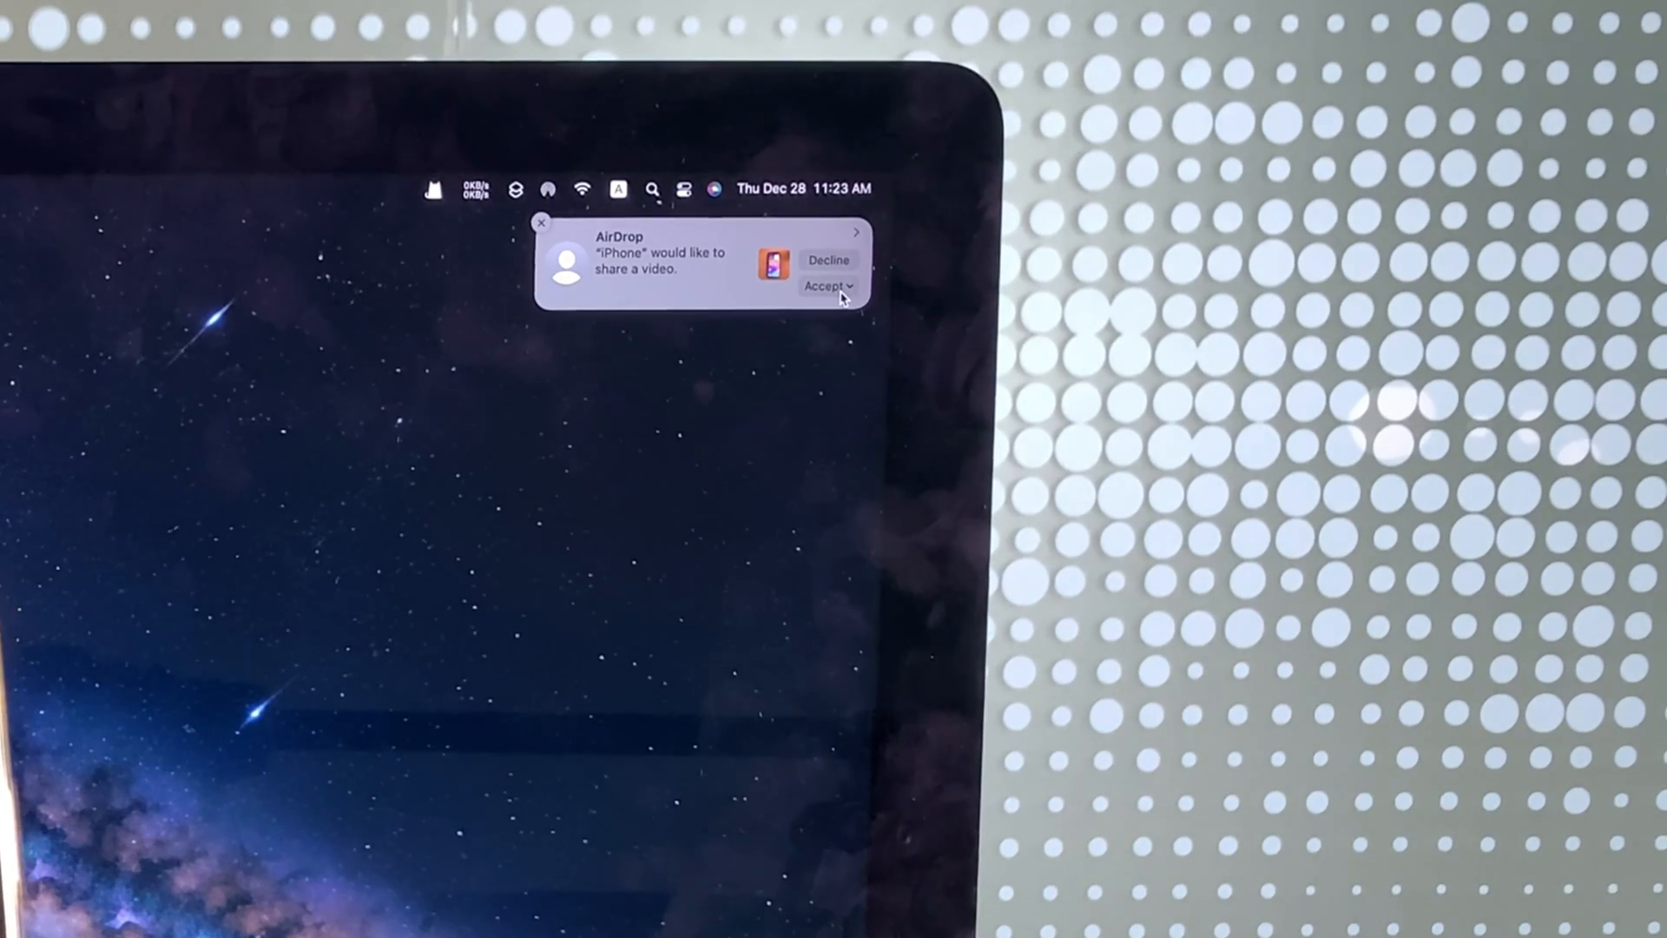
# Step: Accept the AirDropped iPhone video and open it in Photos
pyautogui.click(827, 285)
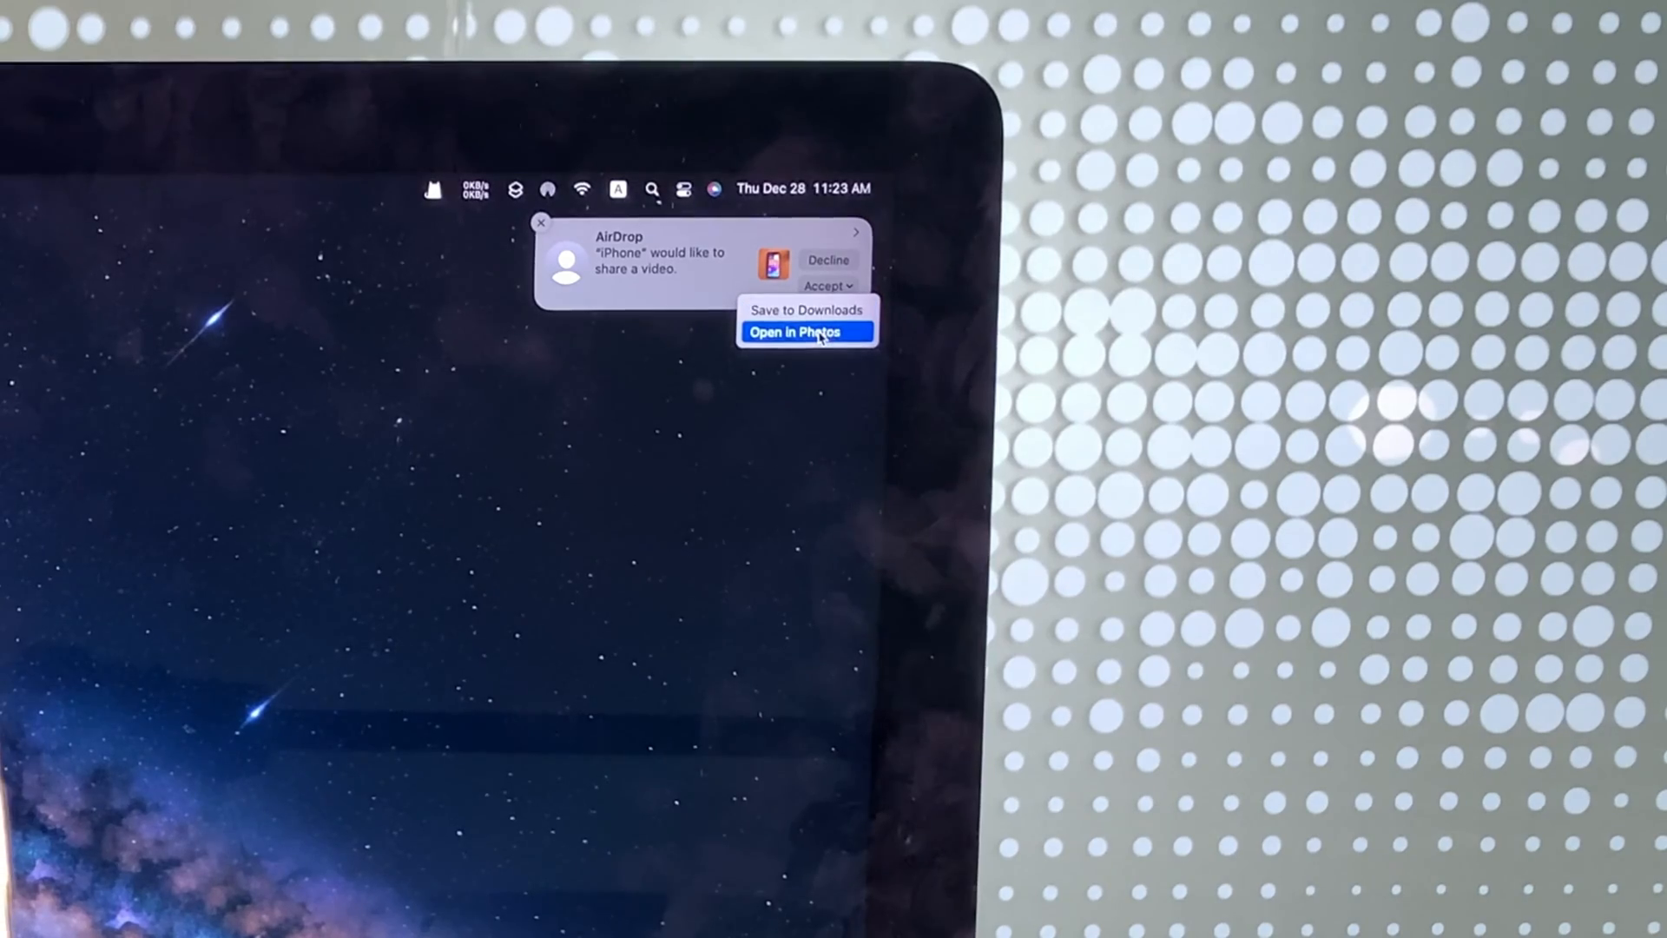
pyautogui.click(803, 332)
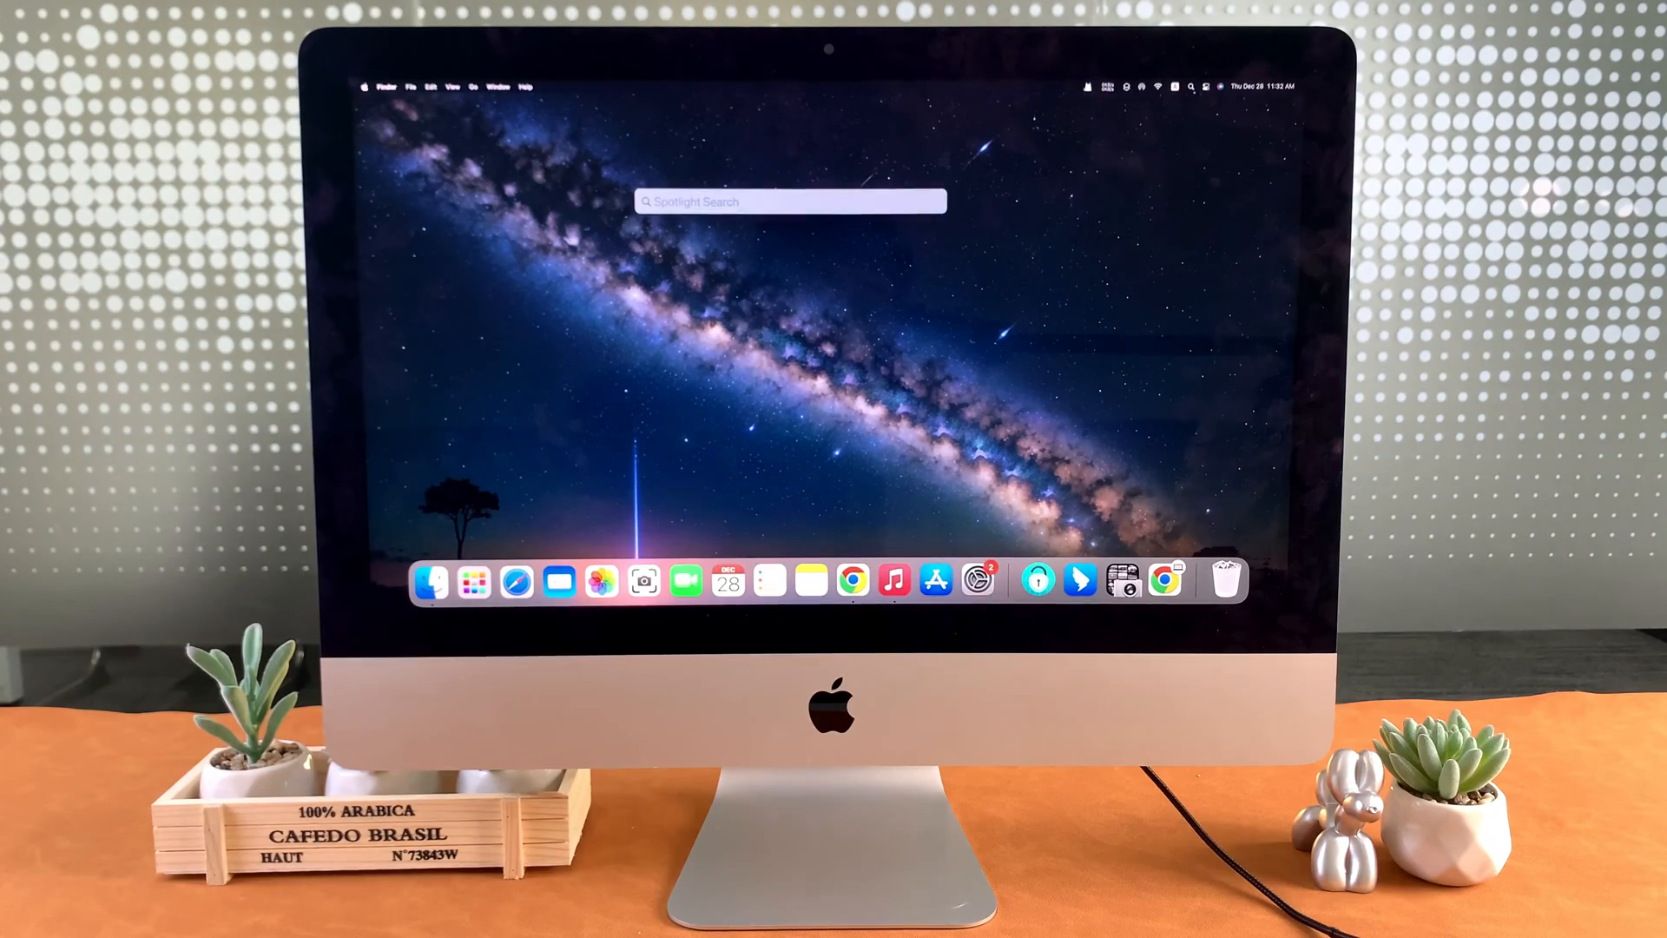
# Step: Launch Image Capture.app from Spotlight
pyautogui.write('image Capture.app')
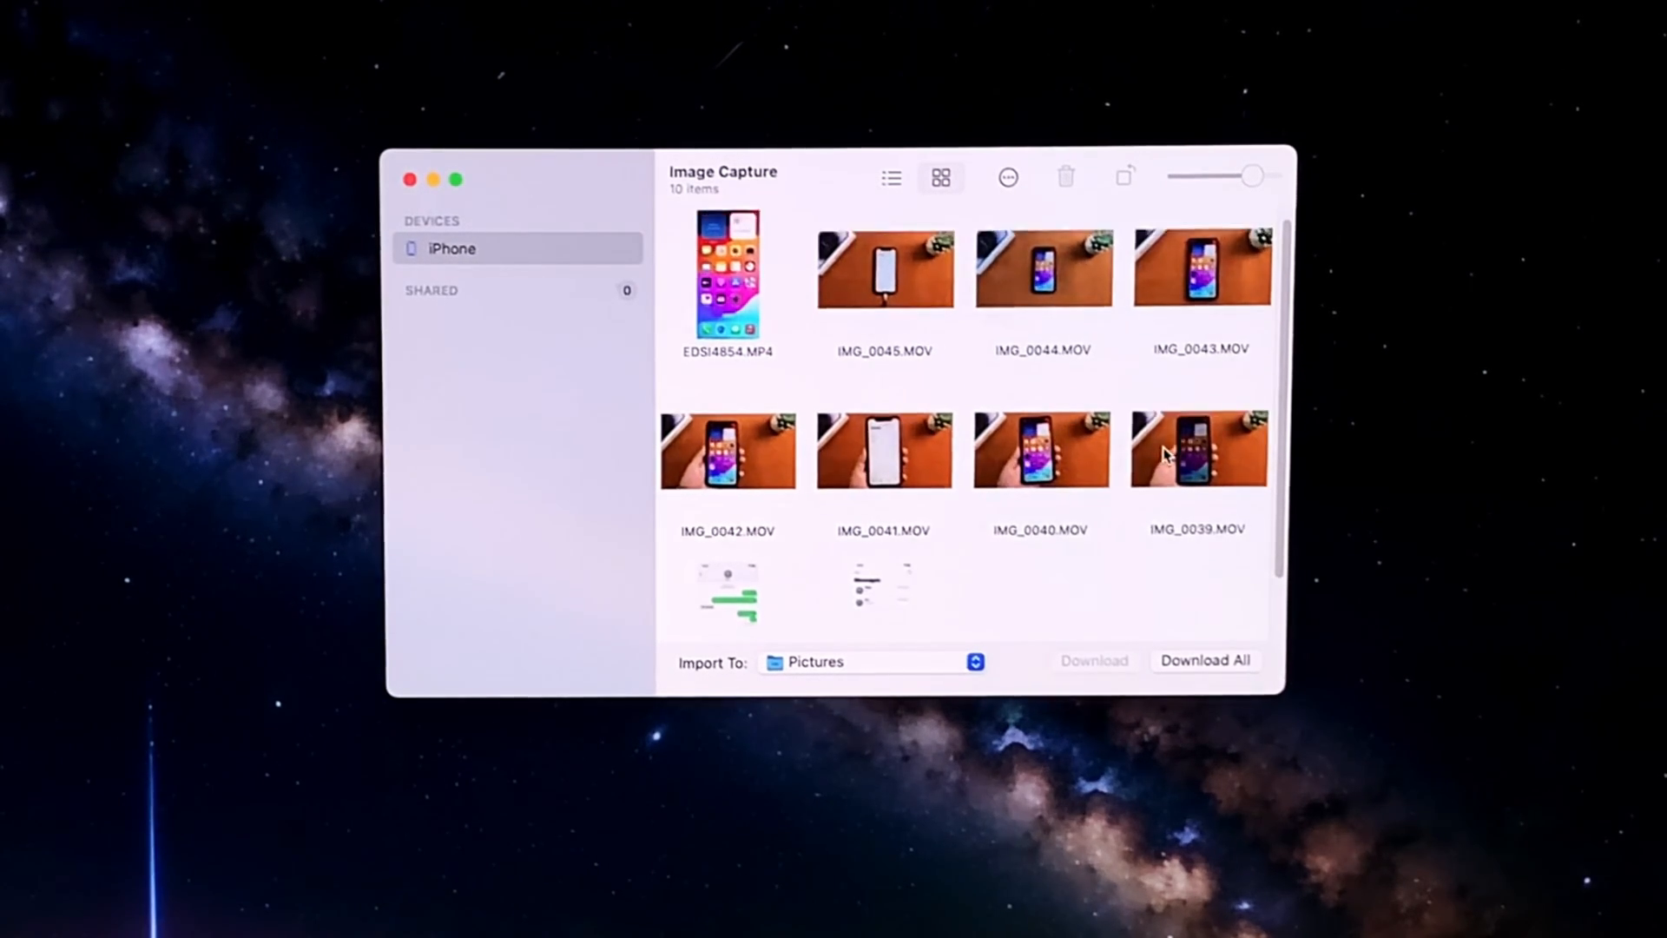
# Step: Download IMG_0040.MOV into Pictures, then view the Pictures folder in Finder
pyautogui.click(1041, 463)
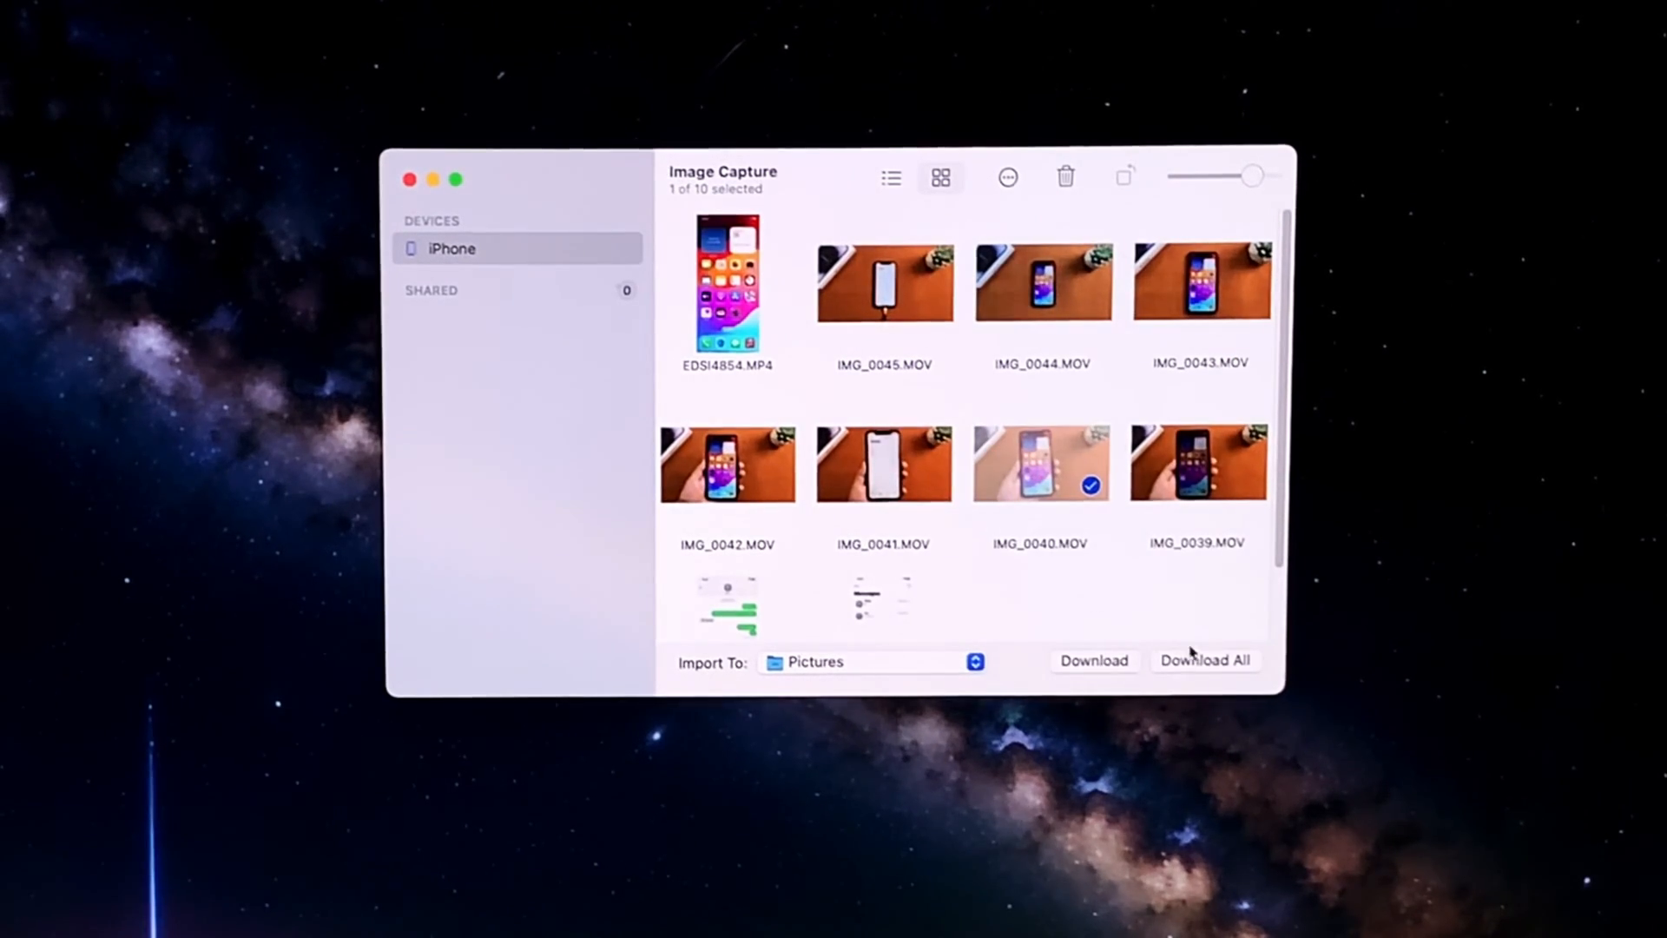
pyautogui.click(1093, 660)
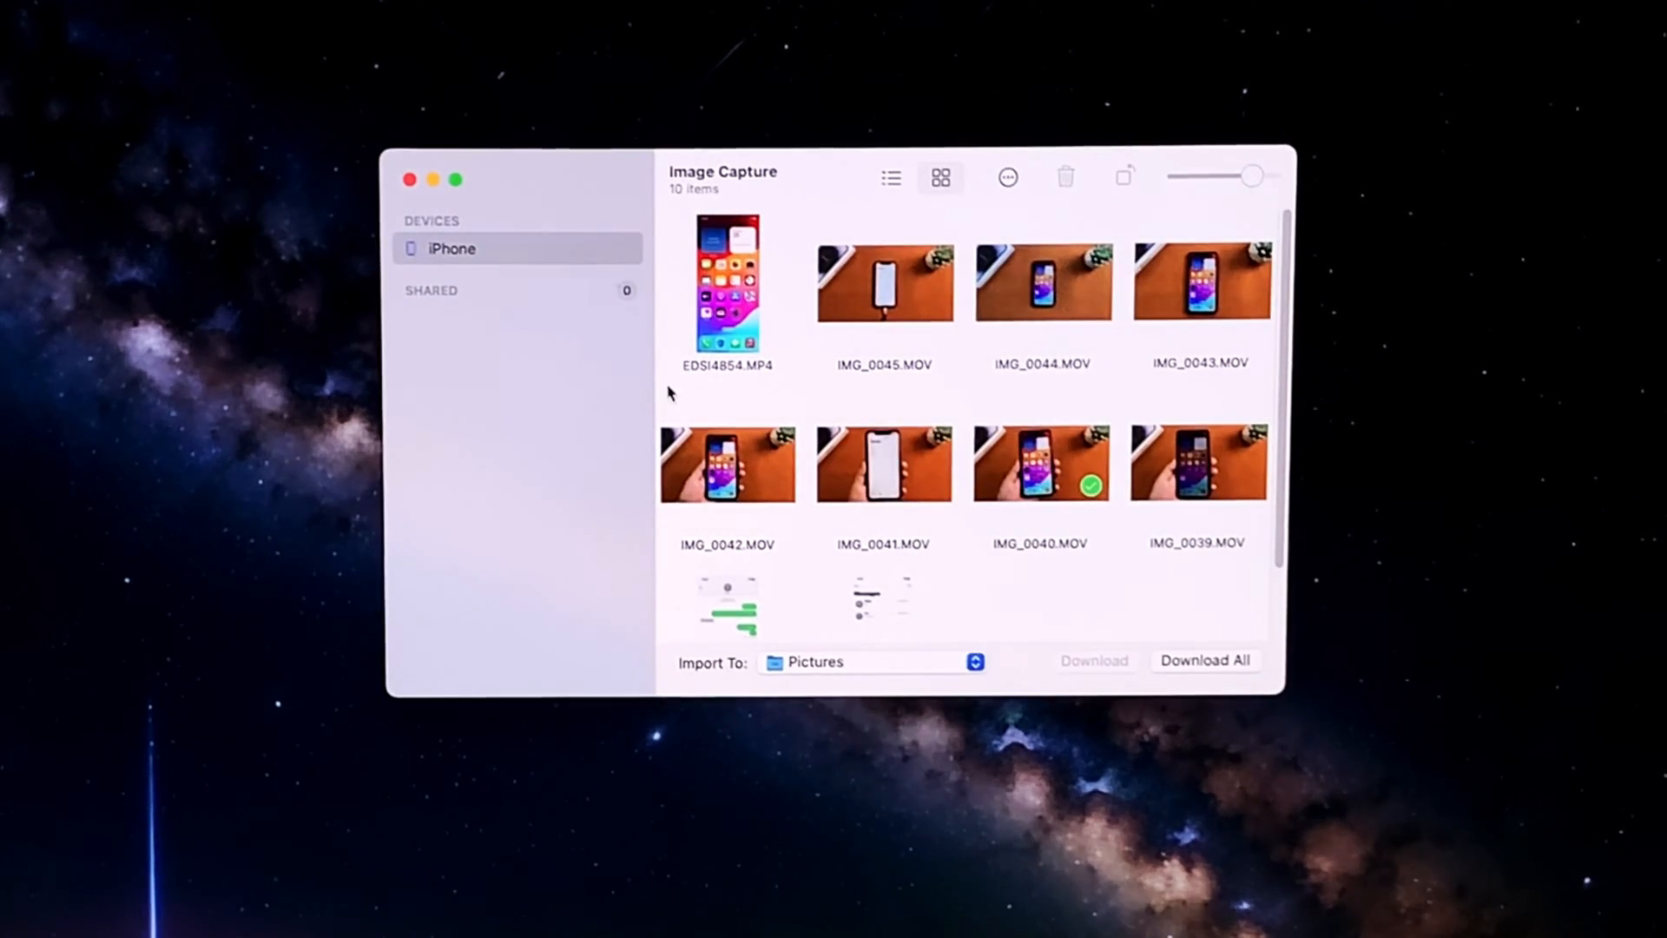
pyautogui.moveTo(1021, 659)
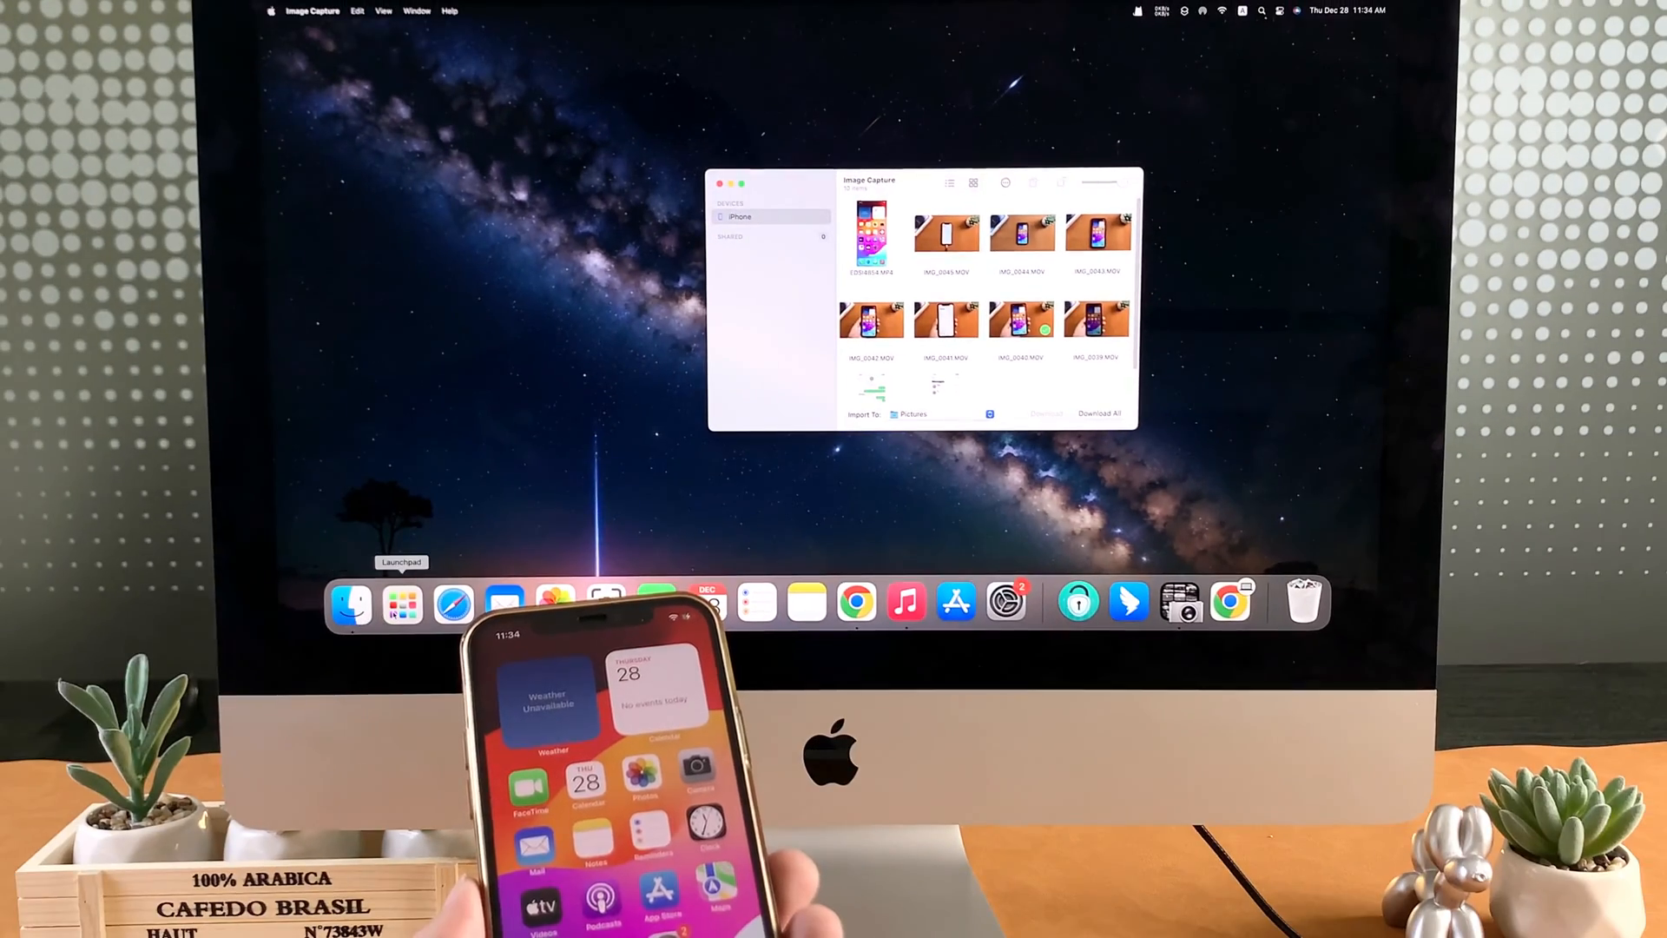
pyautogui.click(352, 603)
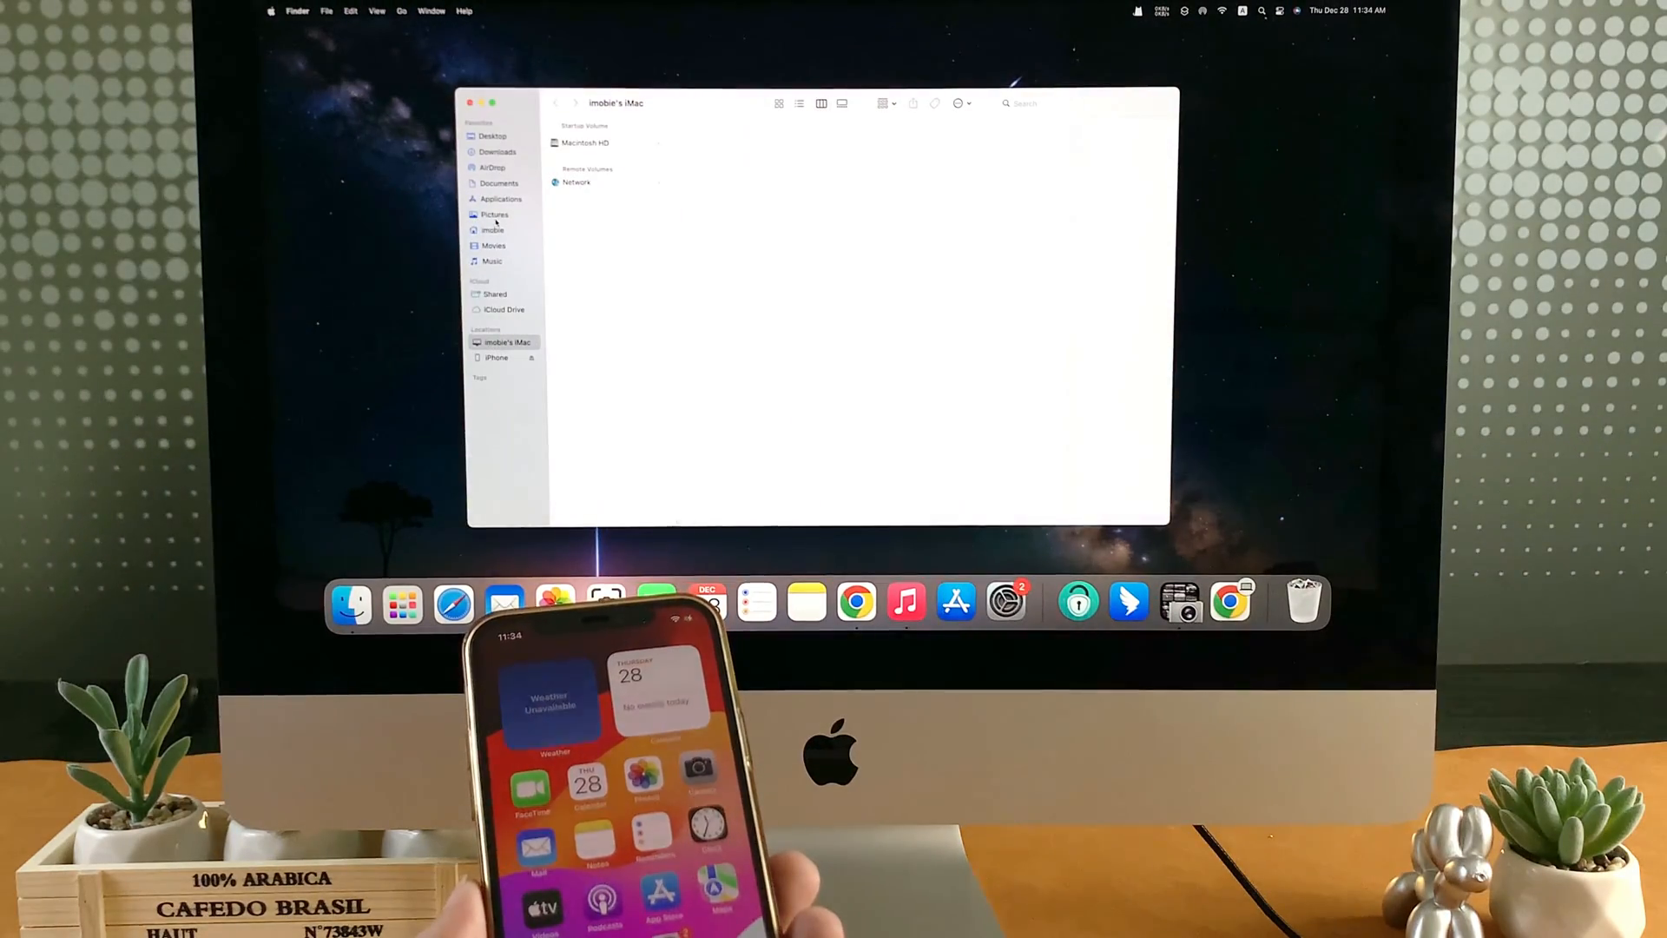
pyautogui.click(493, 214)
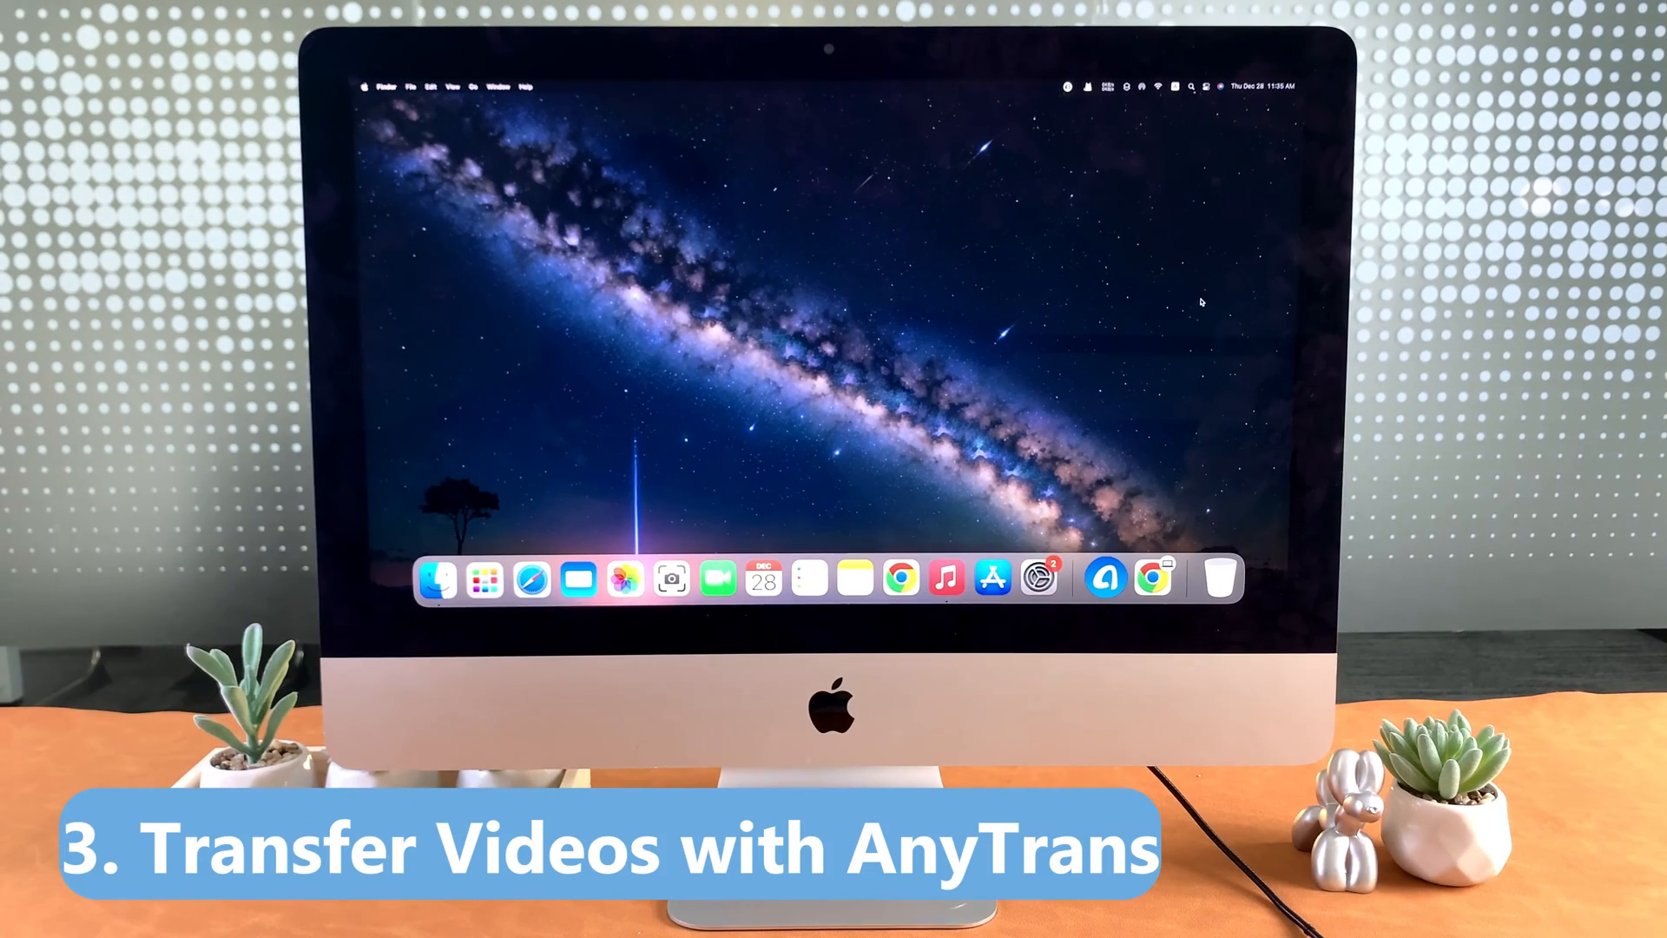
pyautogui.moveTo(1106, 578)
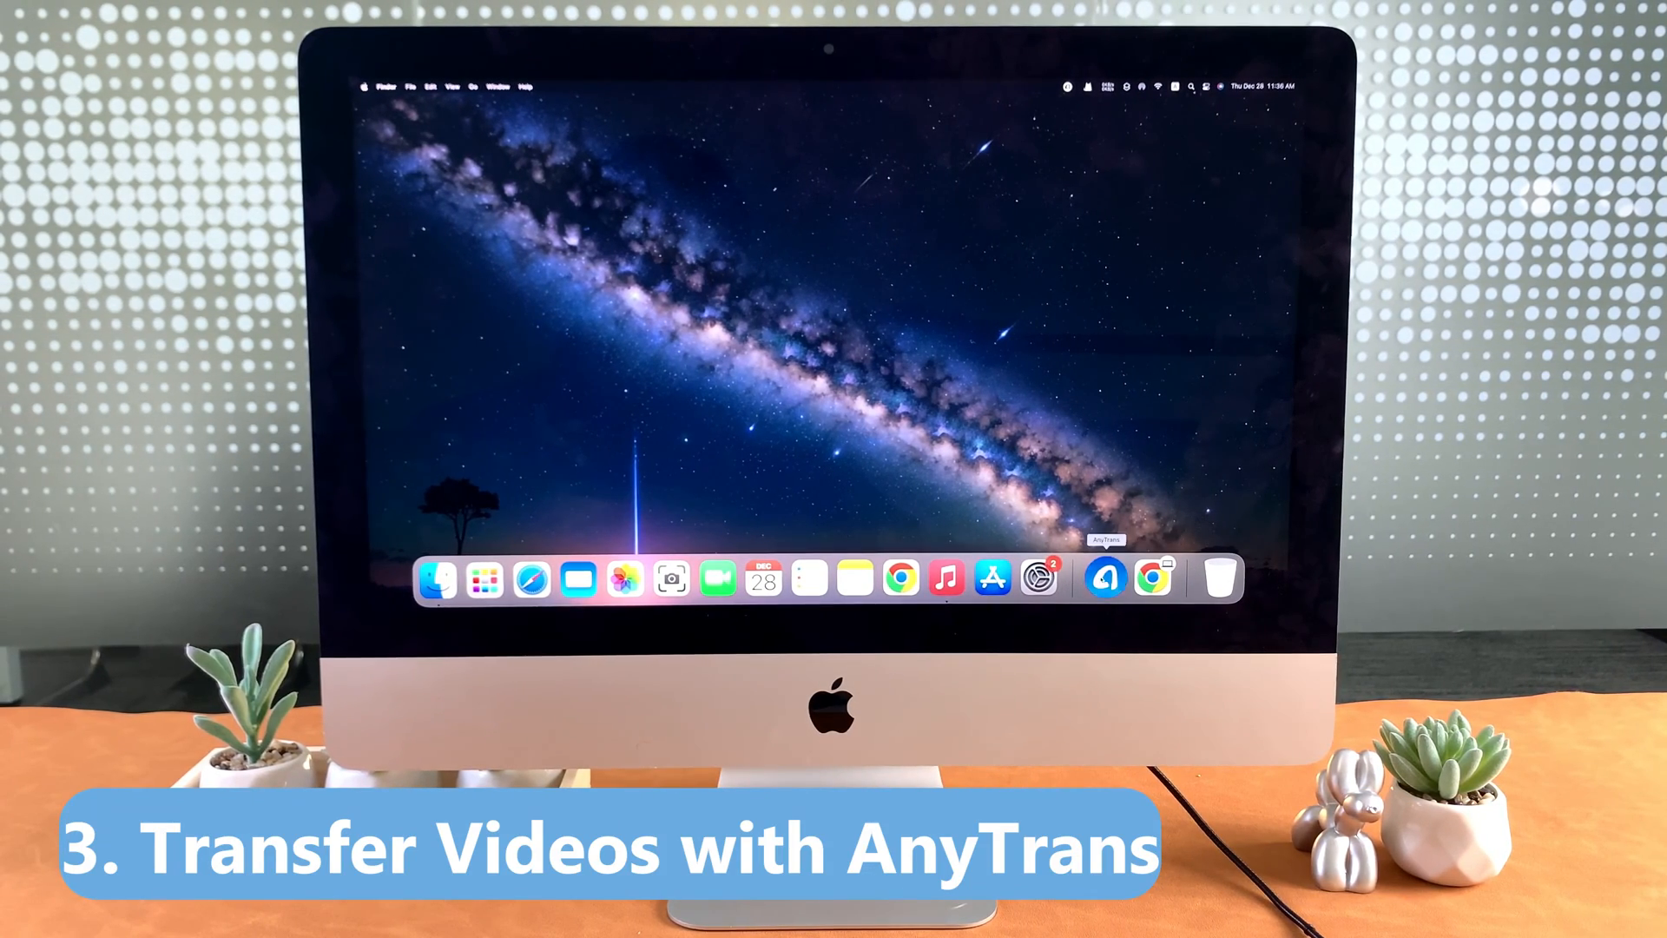
# Step: Launch AnyTrans from the Dock
pyautogui.click(1106, 578)
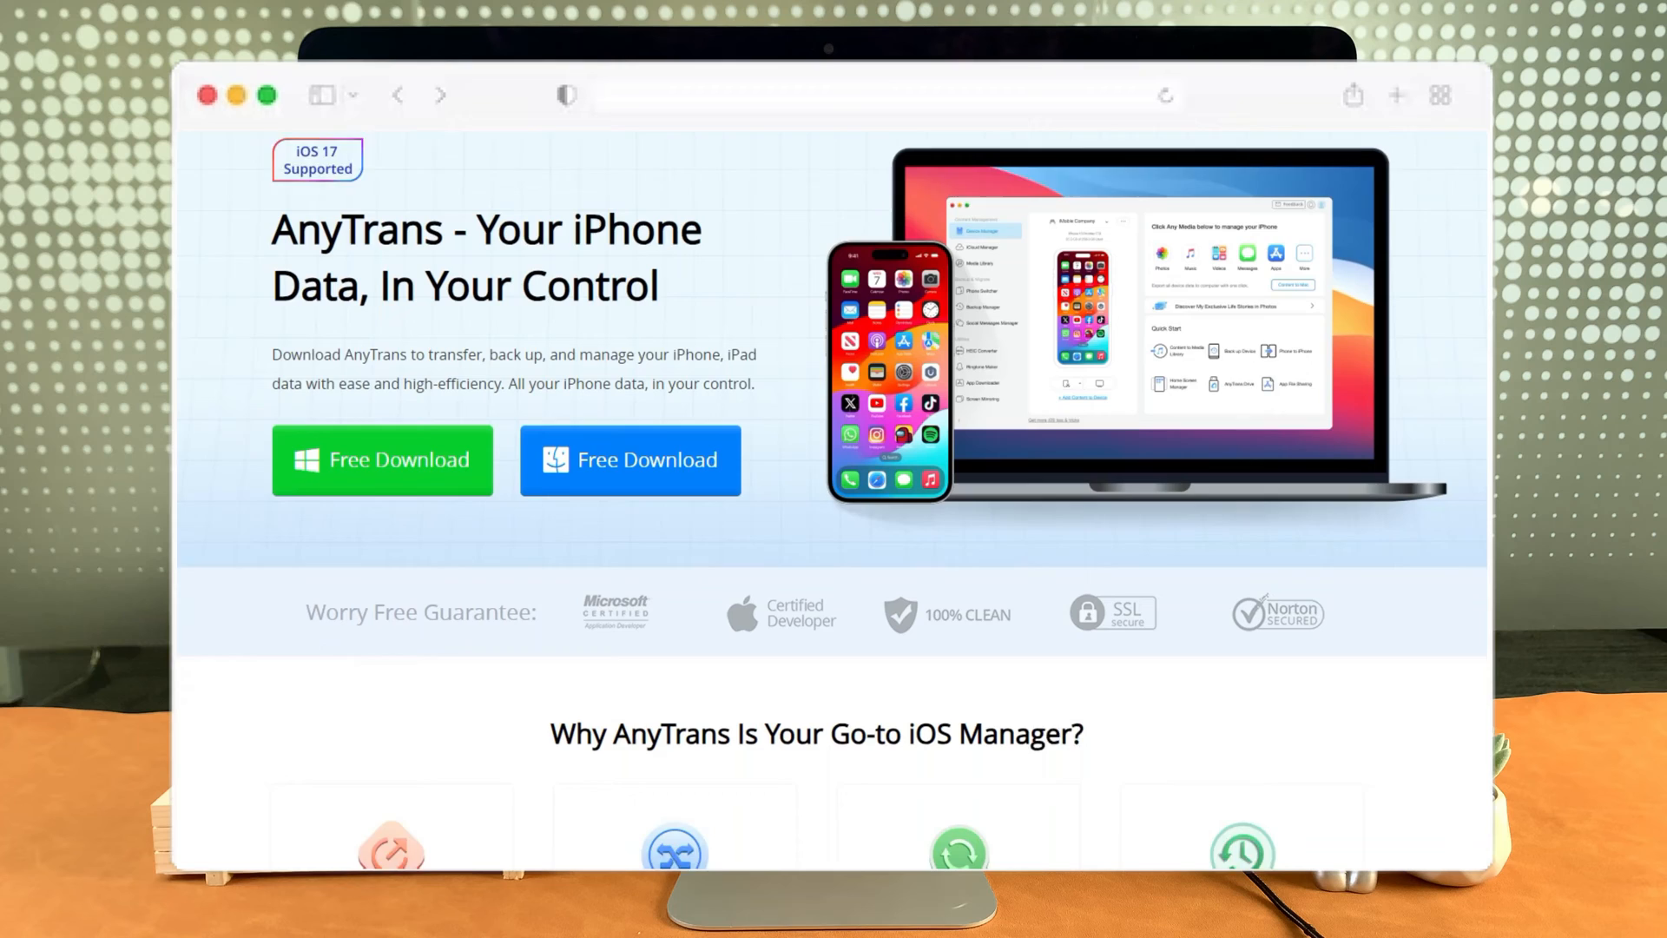
pyautogui.scroll(-3)
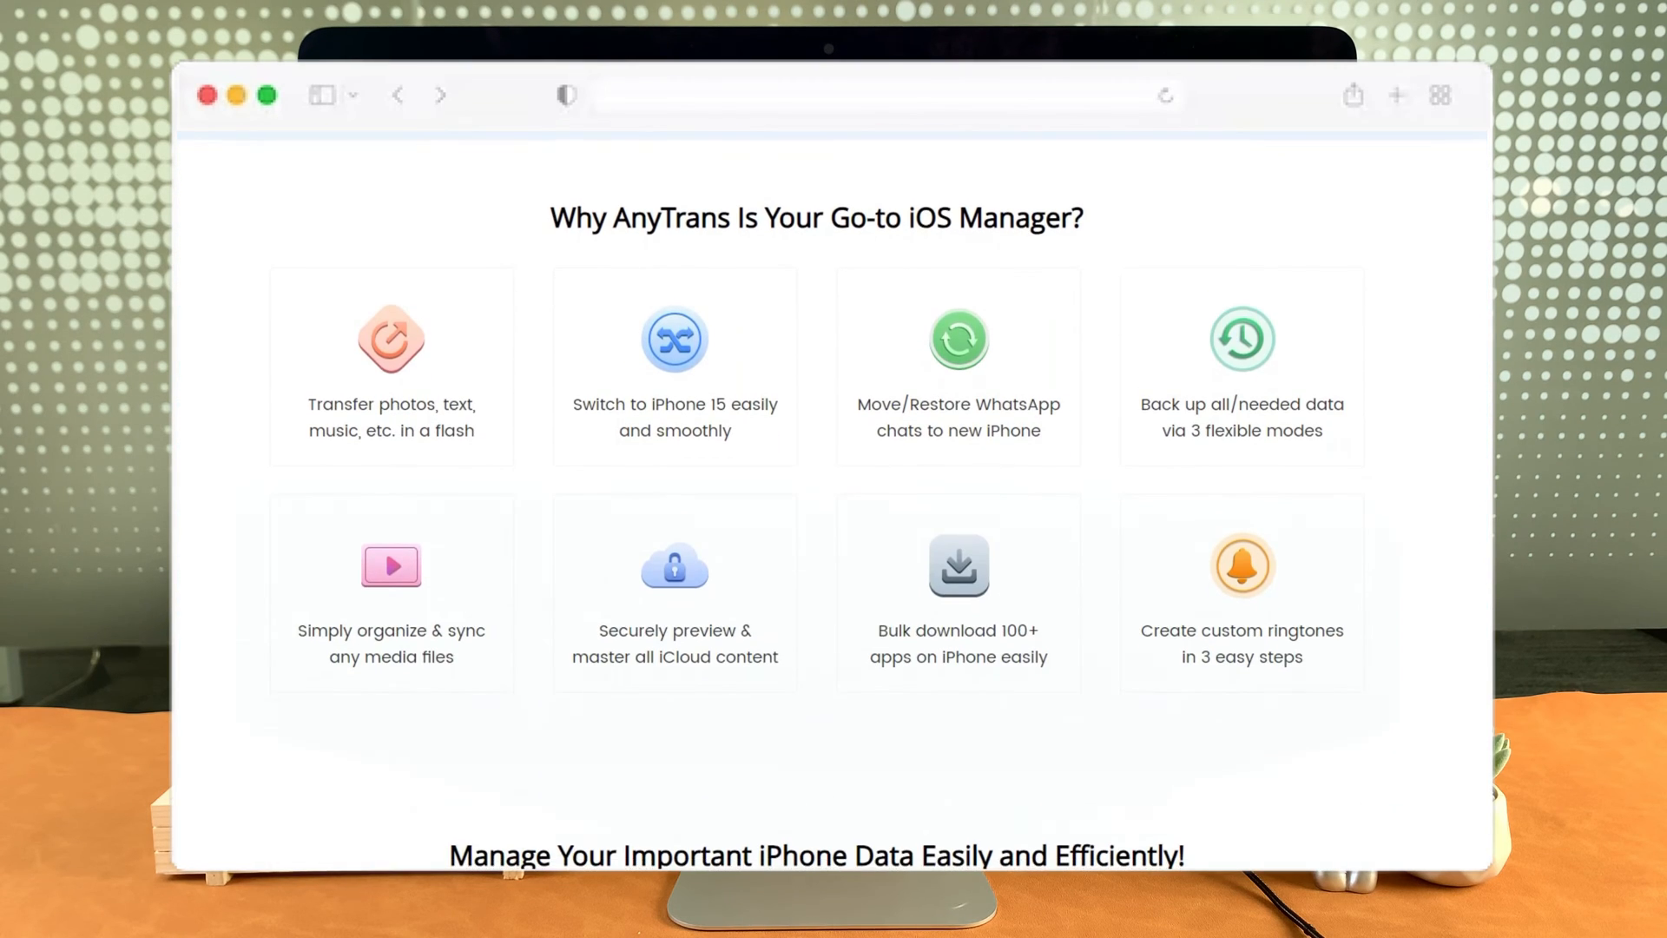
pyautogui.scroll(-3)
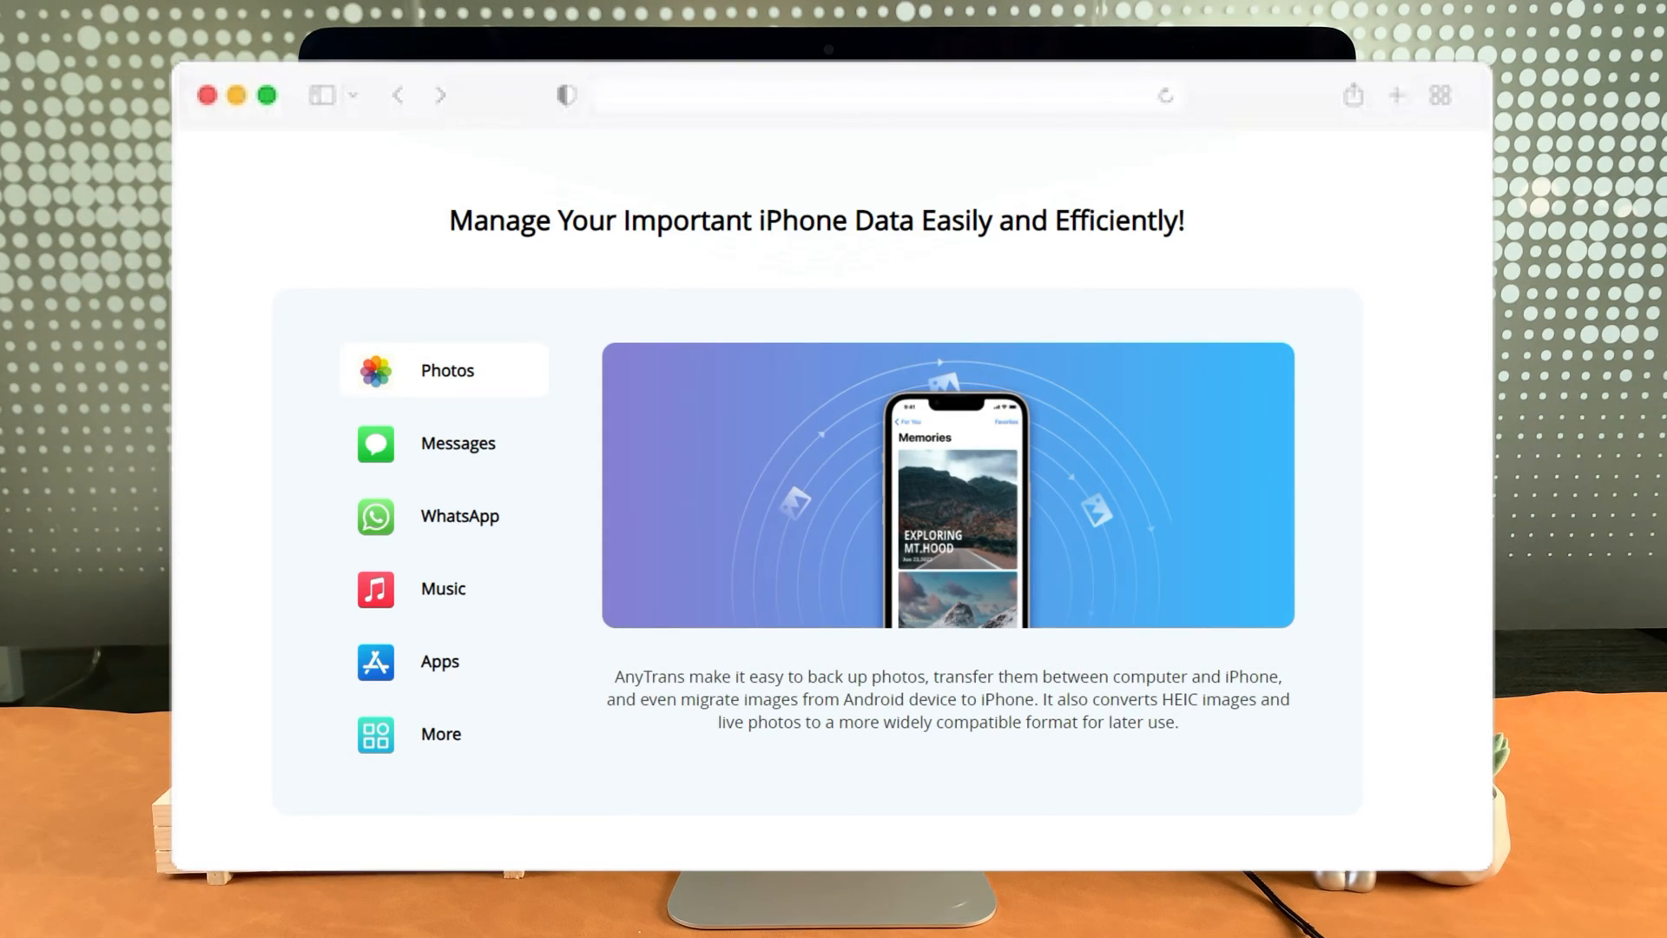
pyautogui.scroll(-3)
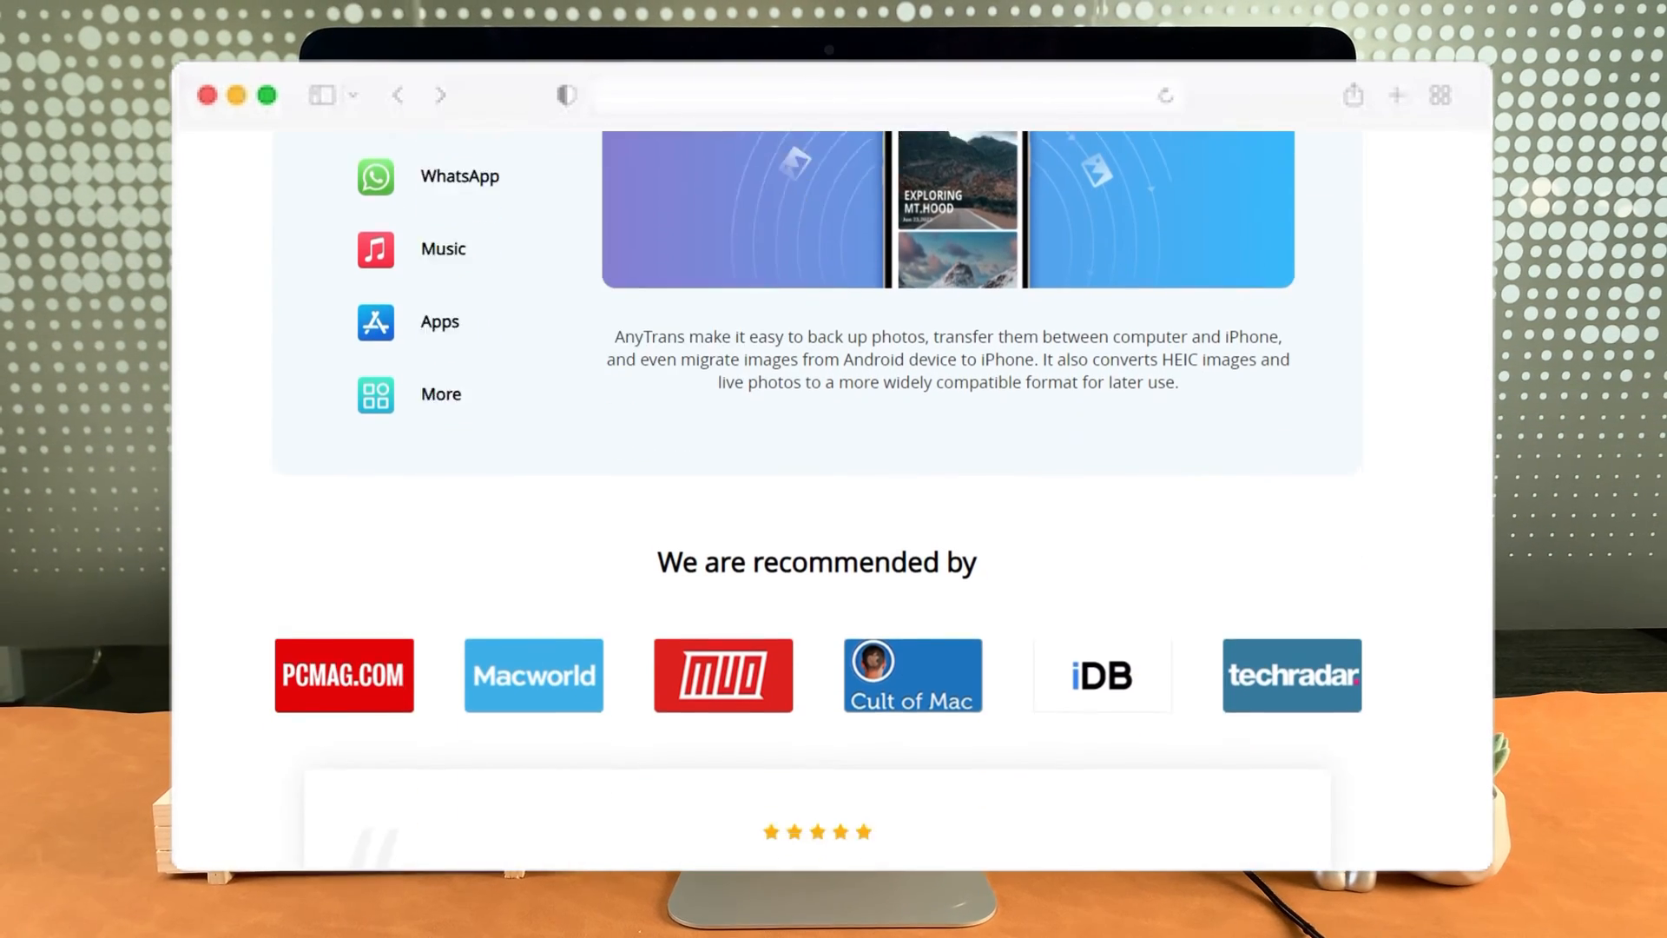
pyautogui.scroll(-3)
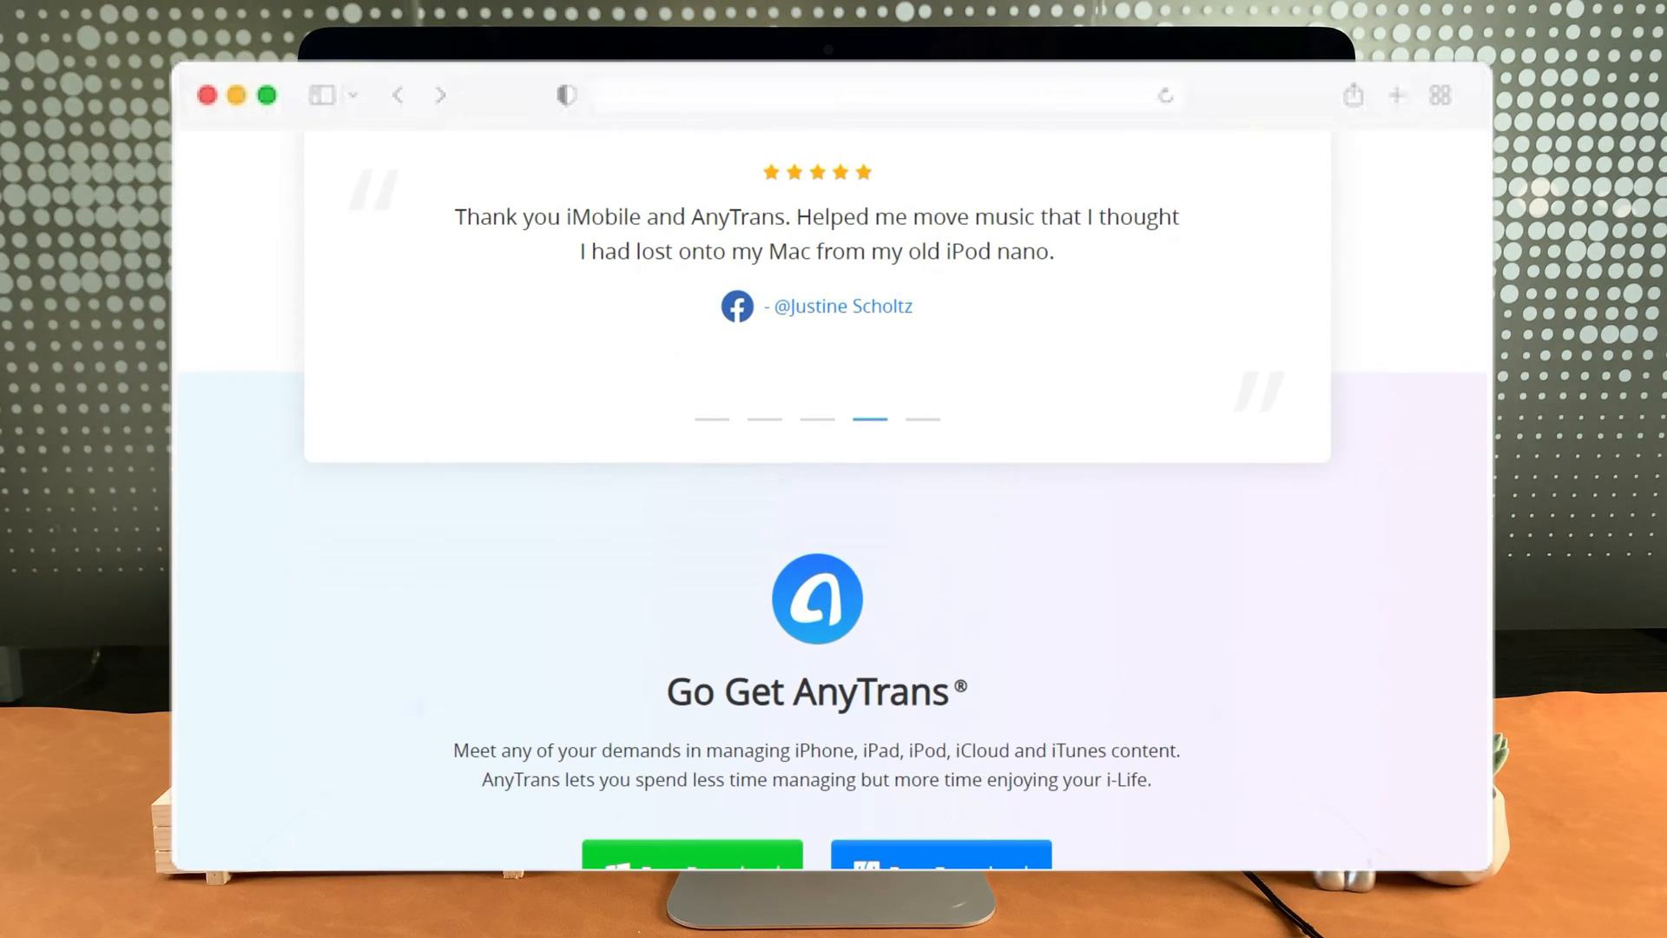
pyautogui.scroll(-3)
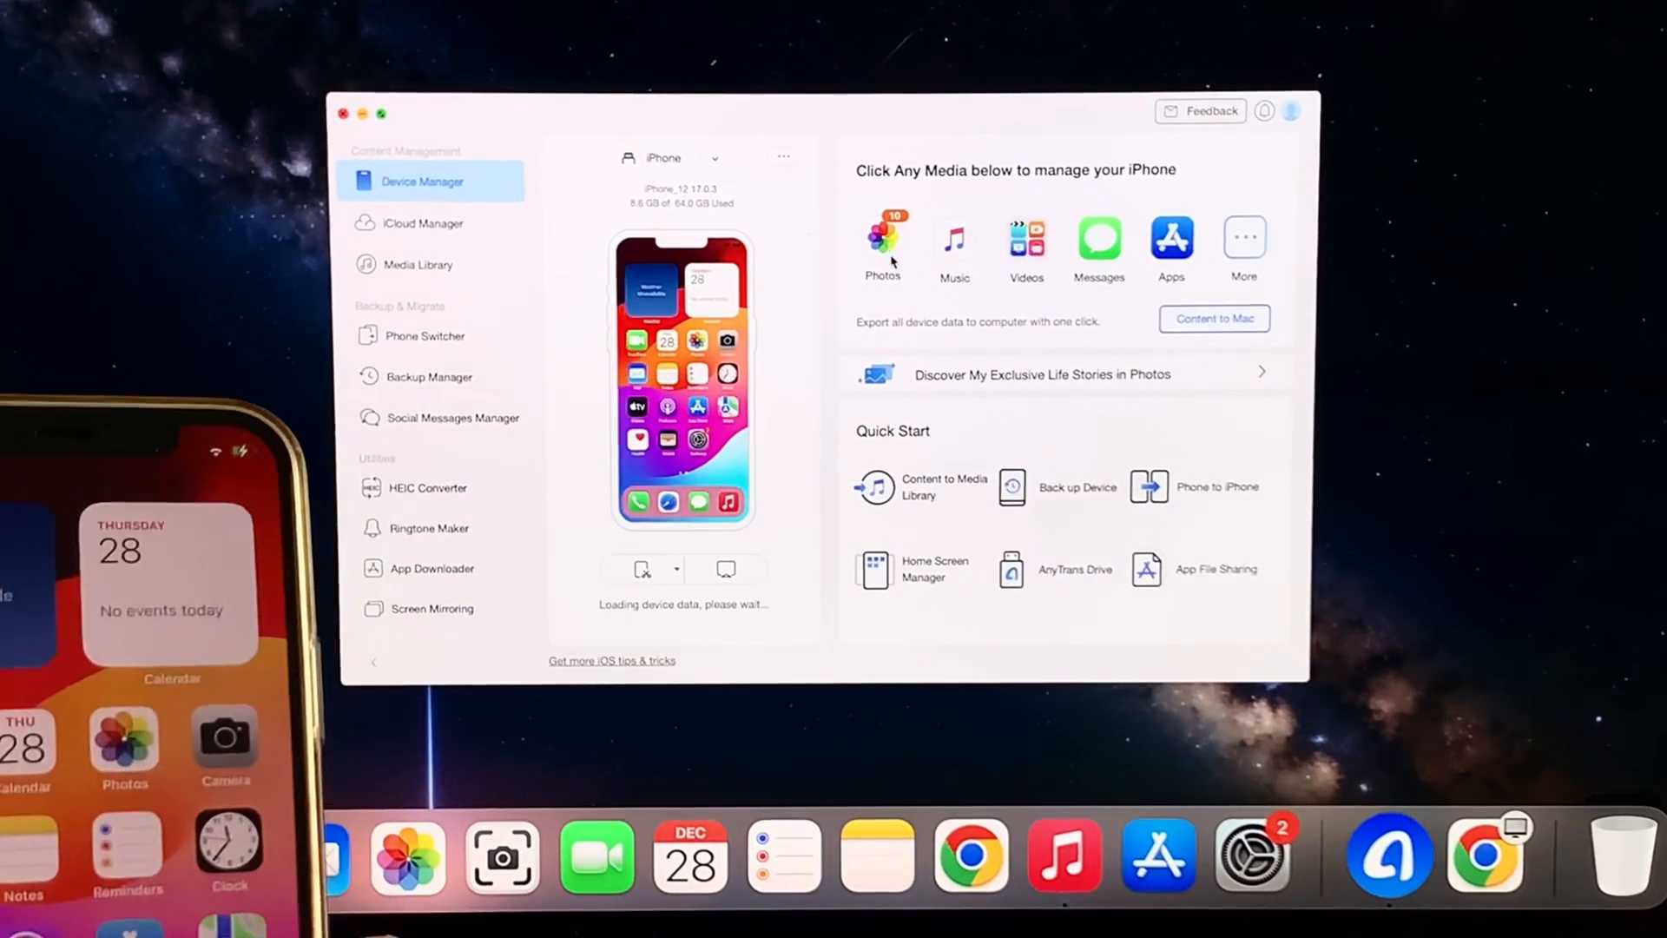
# Step: Open the iPhone's Photos category in AnyTrans Device Manager
pyautogui.click(881, 239)
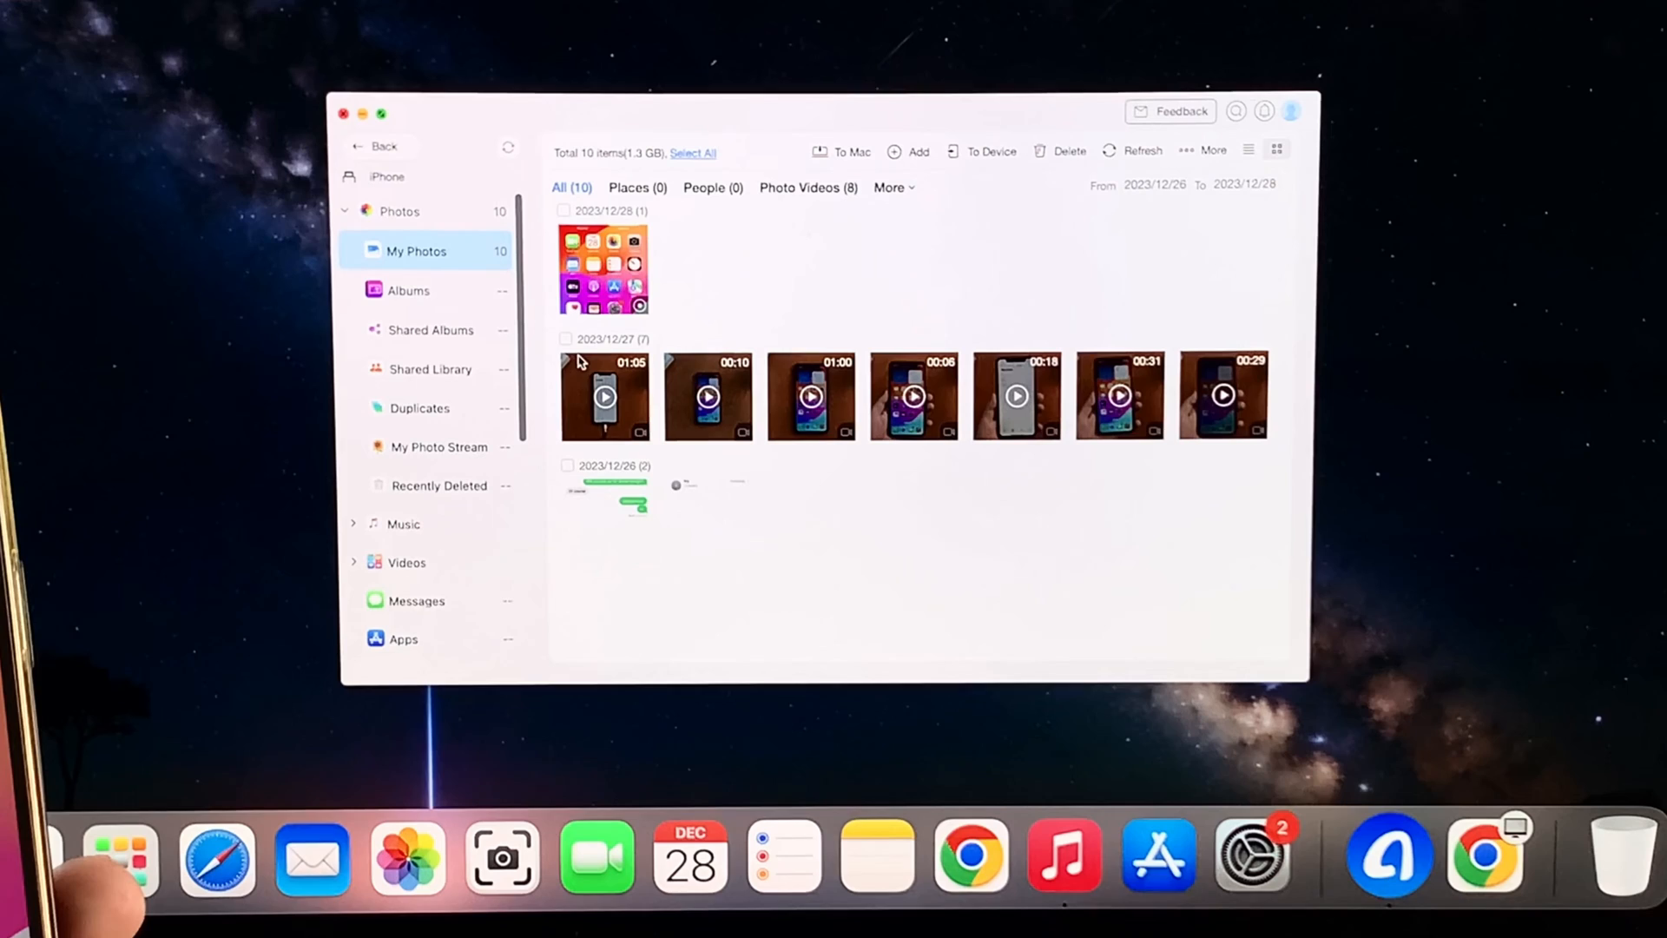
# Step: Select the 00:10 video for export to Mac and accept the export settings
pyautogui.click(605, 397)
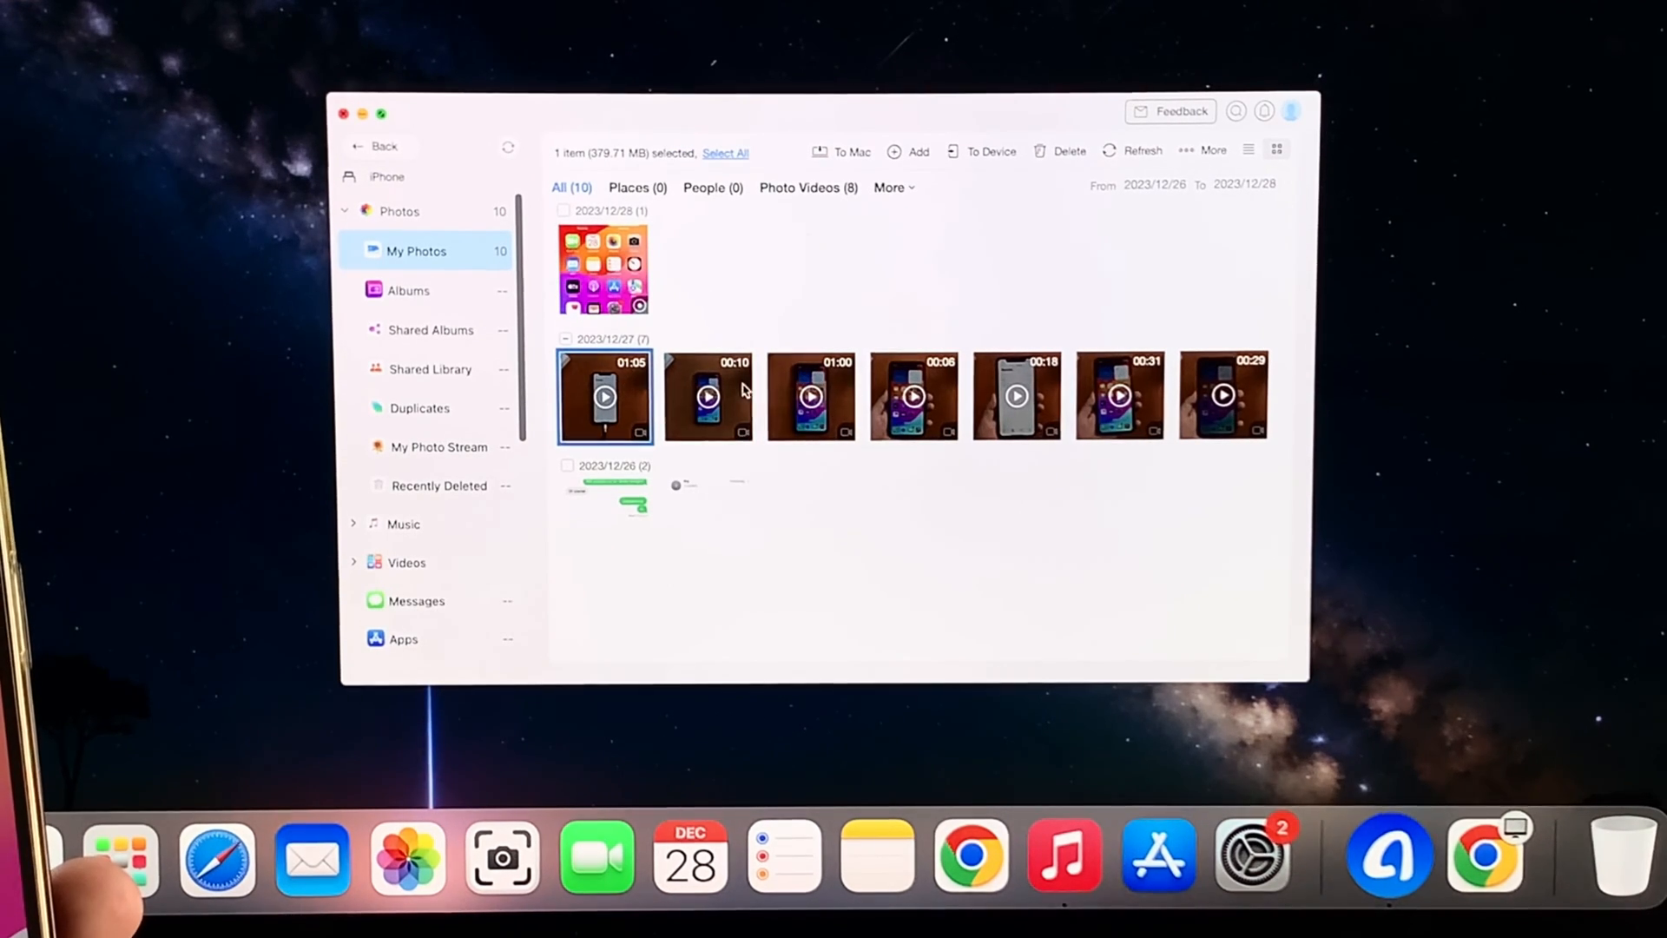
pyautogui.click(707, 397)
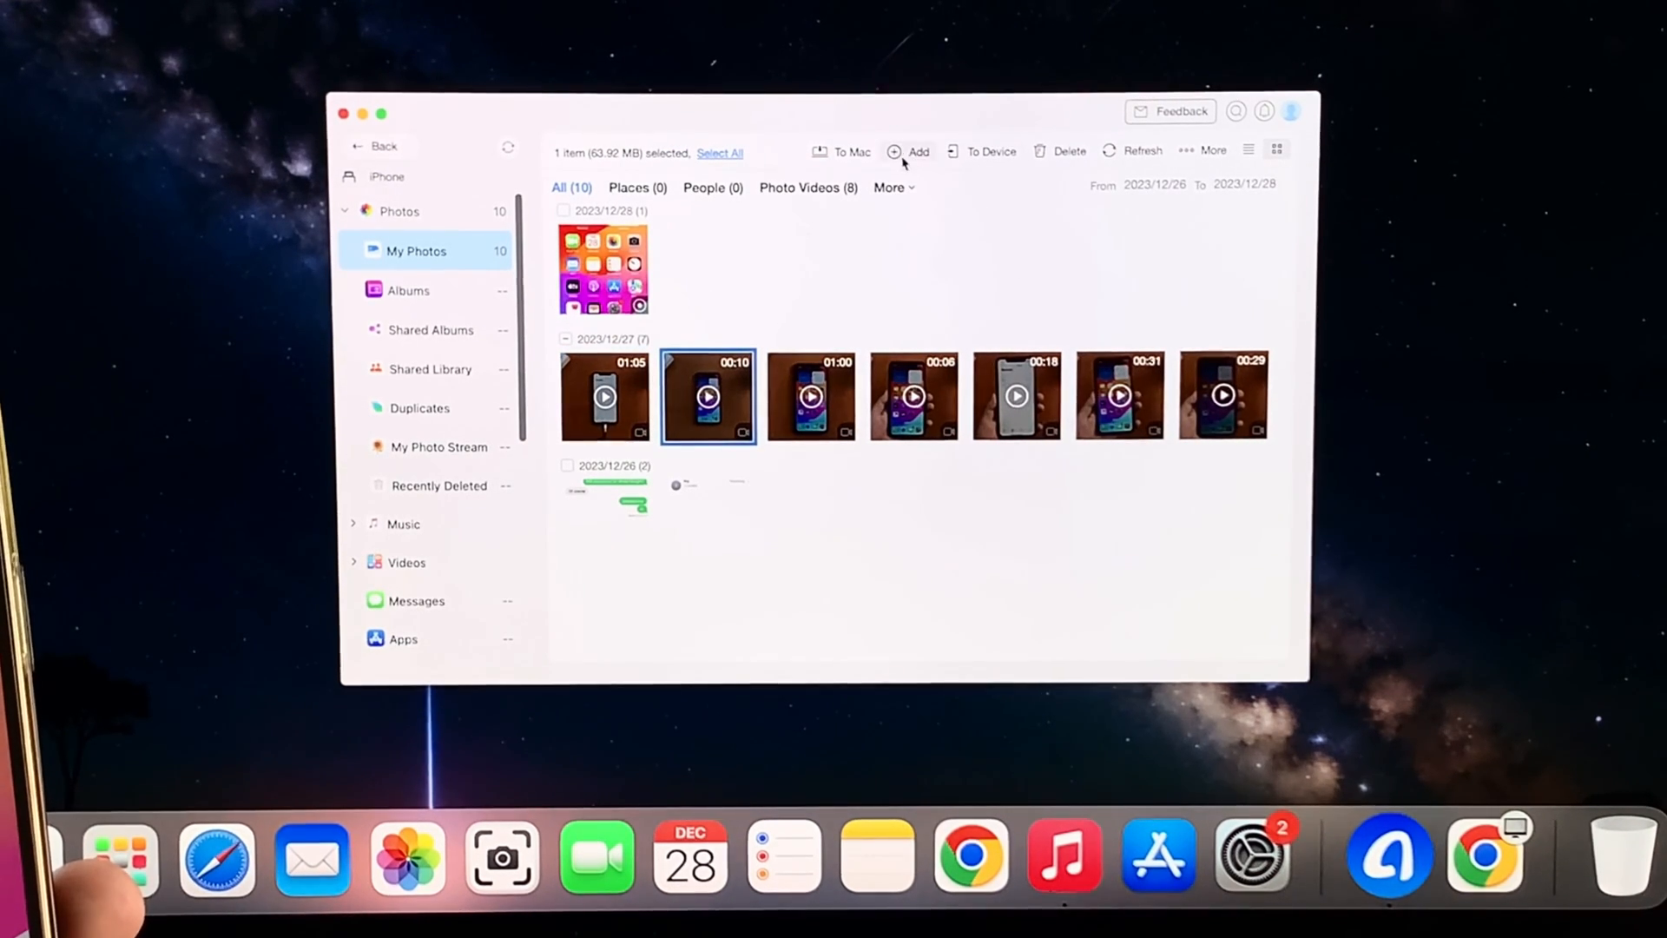
pyautogui.click(849, 151)
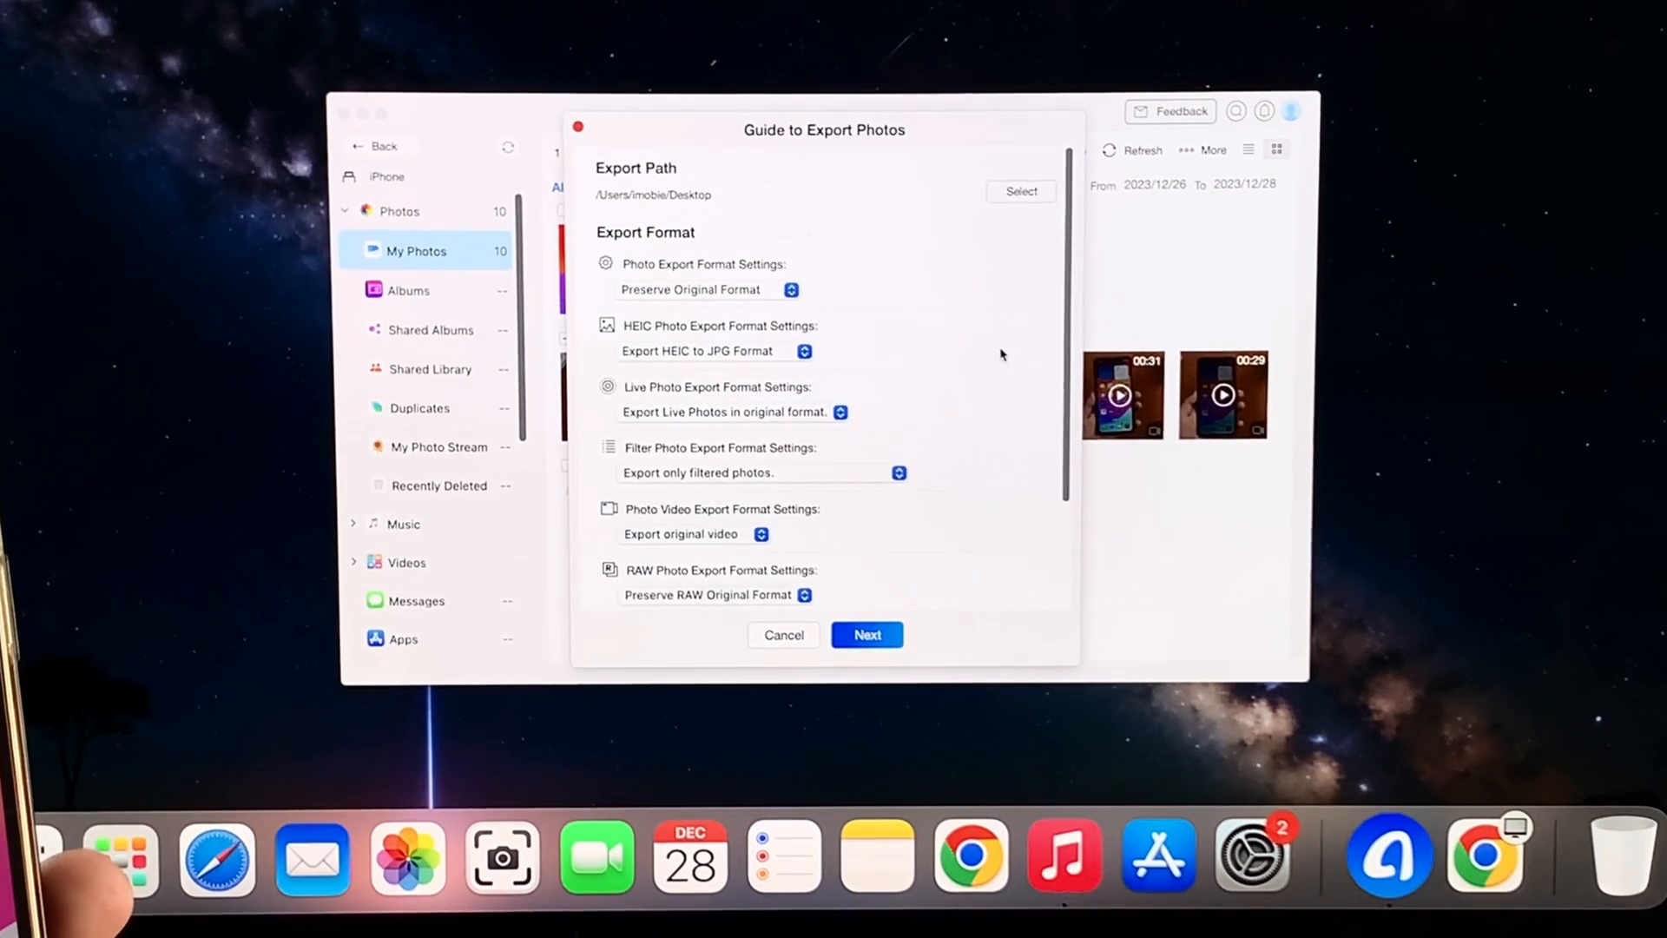
pyautogui.click(1019, 191)
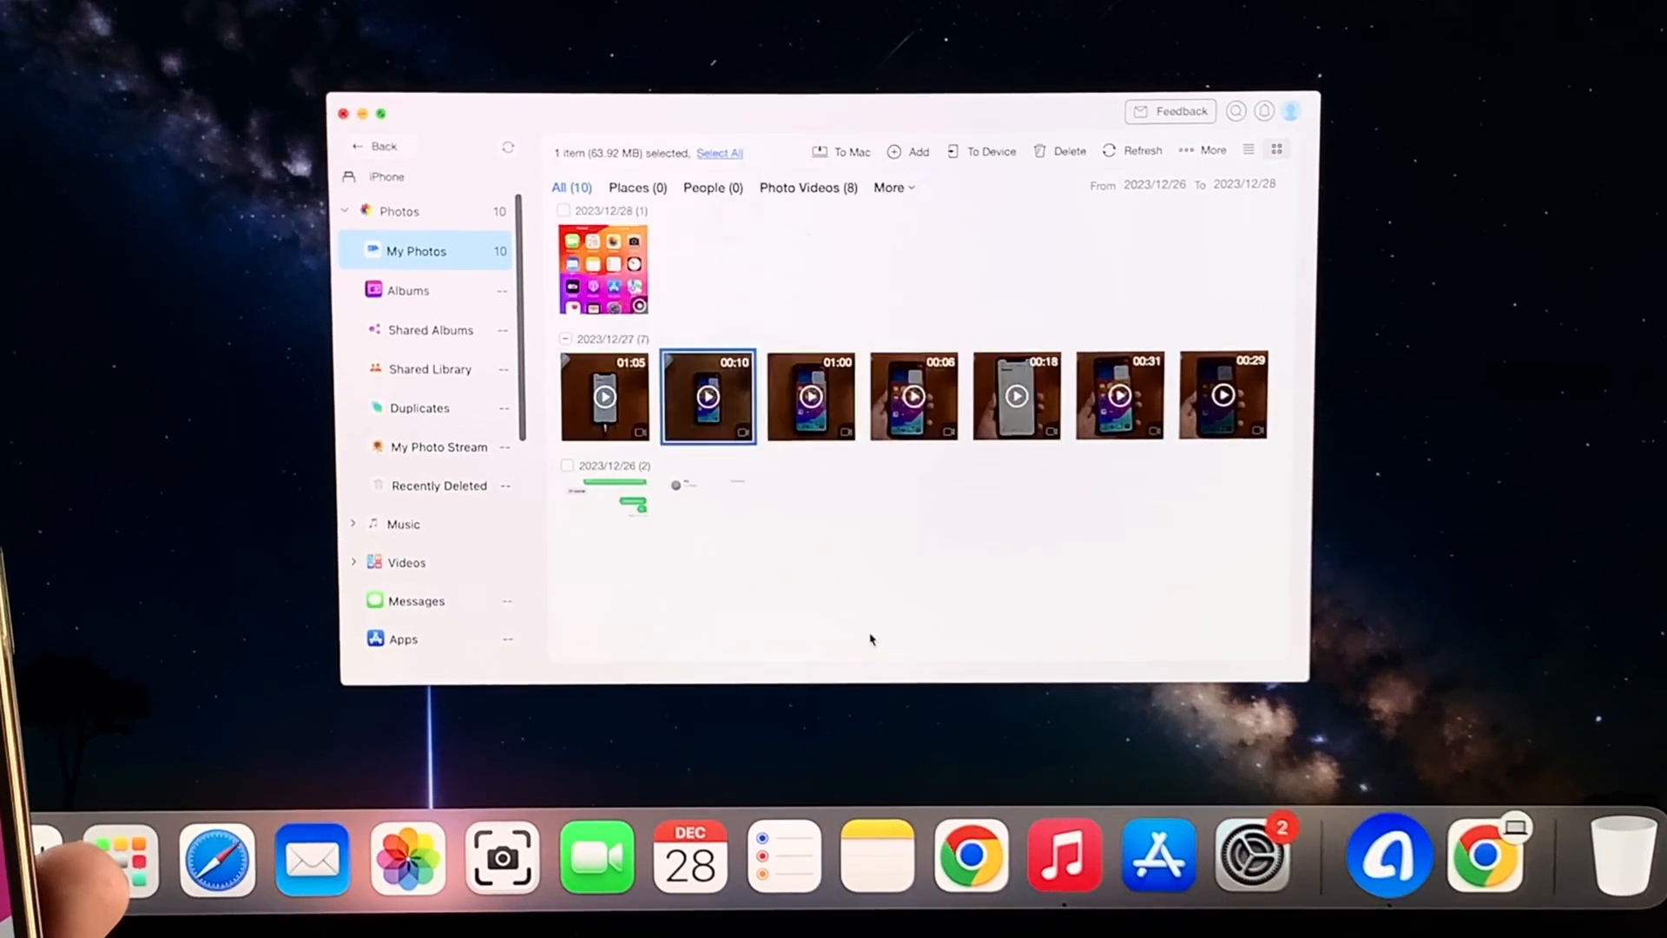
# Step: Confirm the export and transfer the selected video to the Mac
pyautogui.click(847, 151)
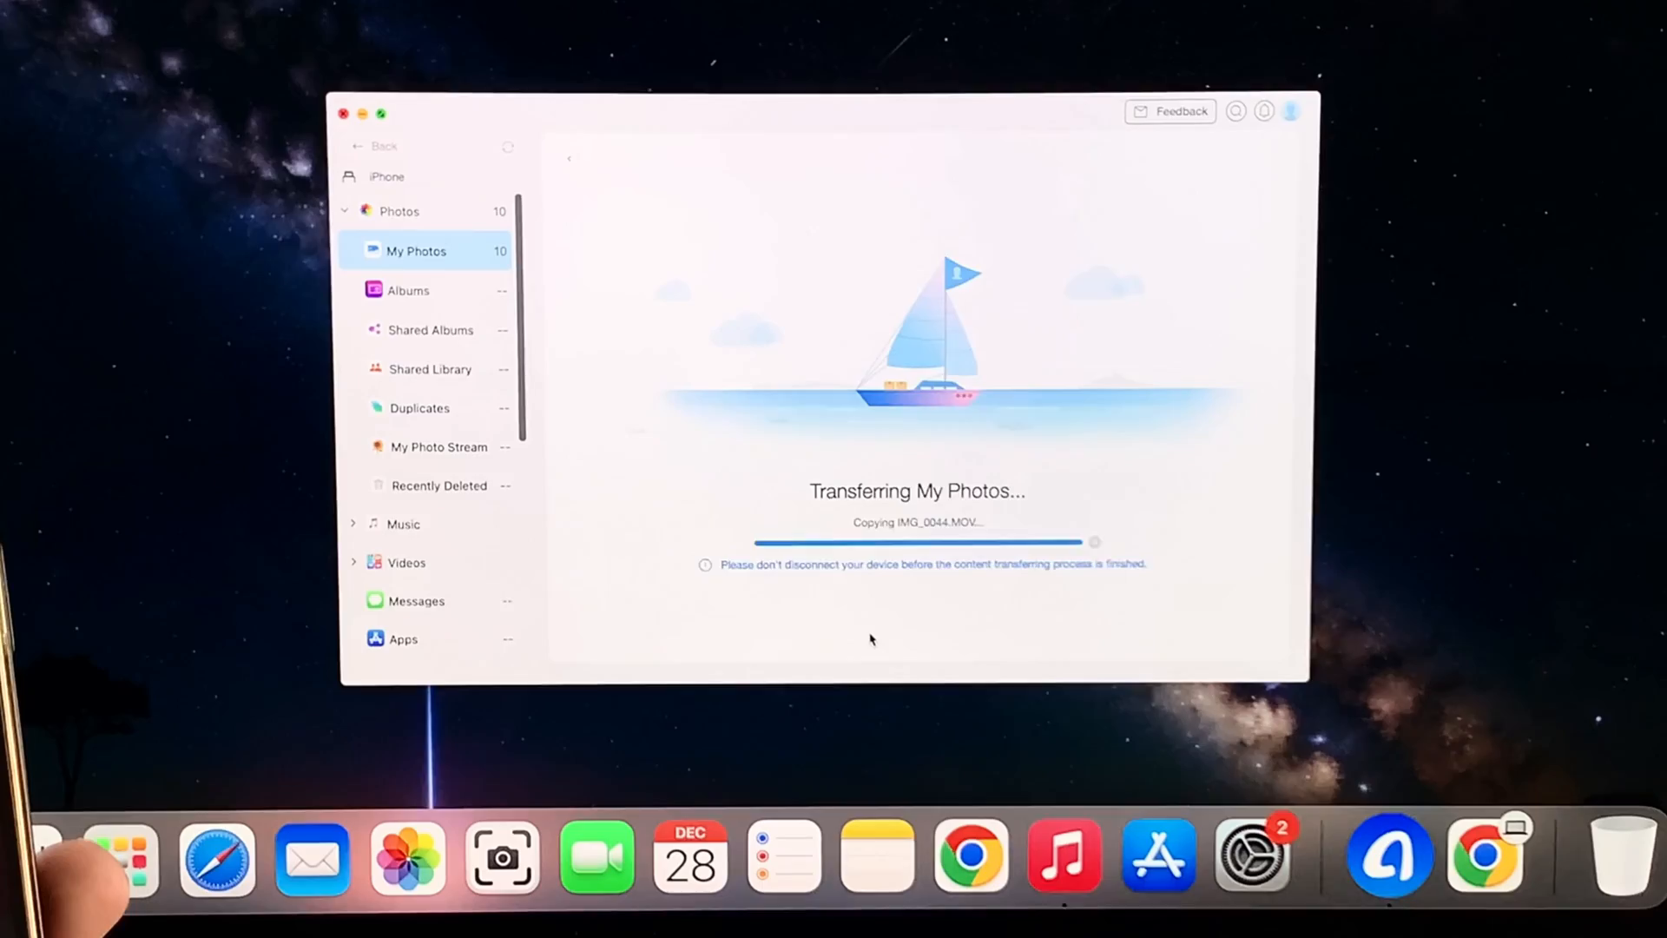
pyautogui.click(875, 560)
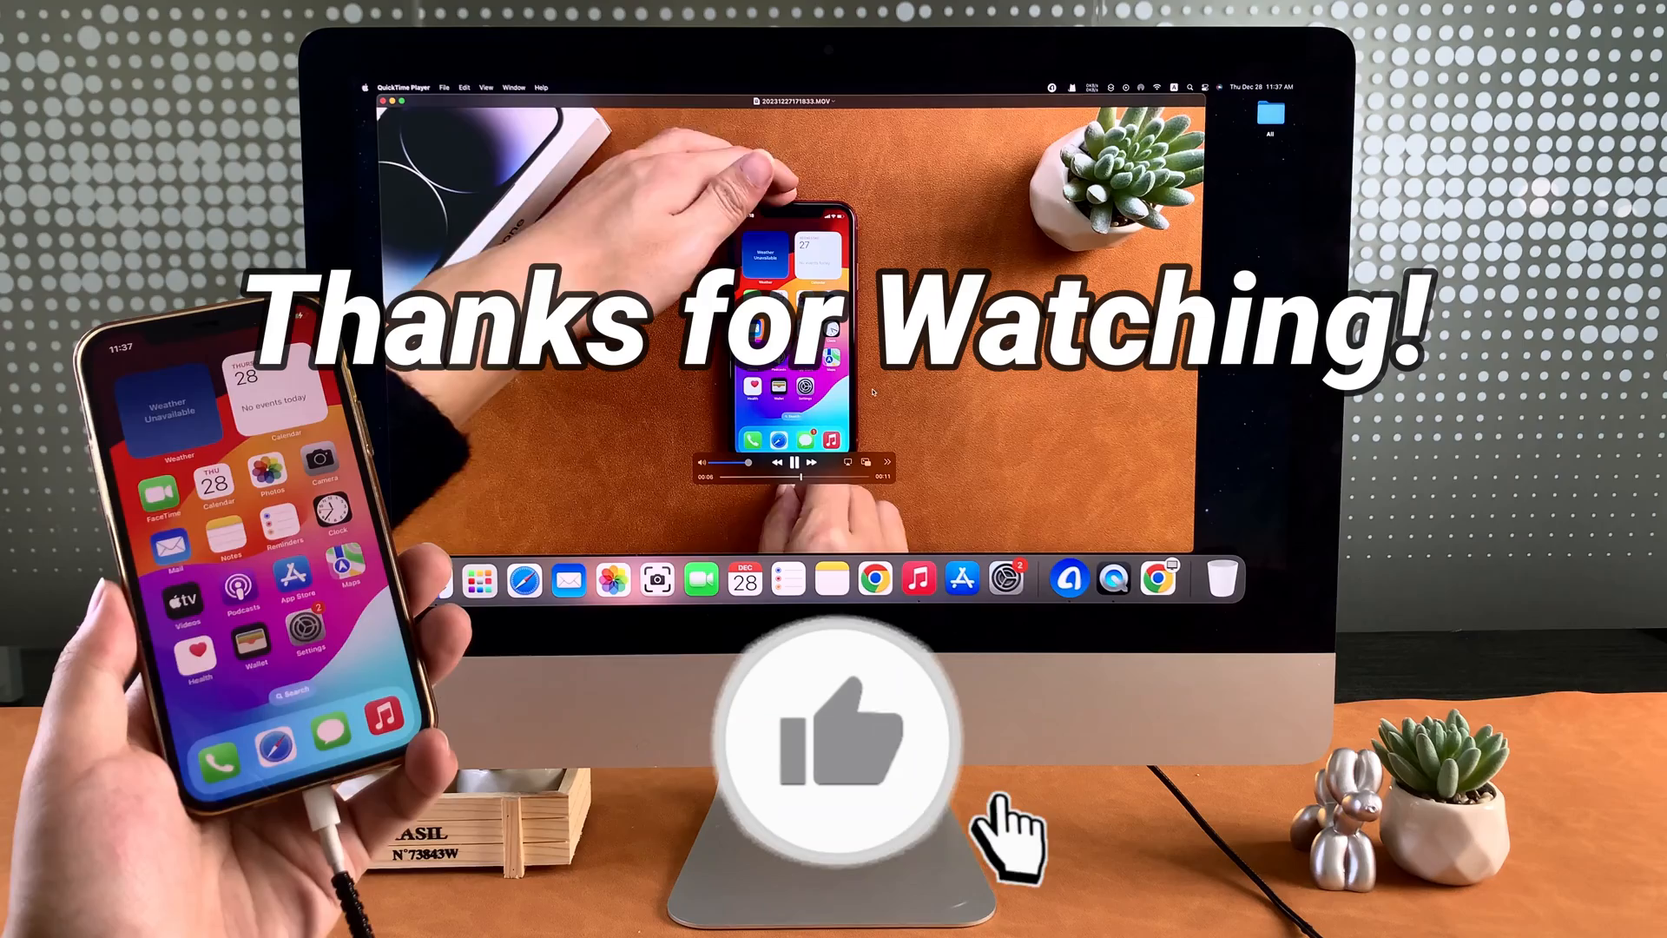
# Step: Play the exported .MOV video in QuickTime Player
pyautogui.click(875, 745)
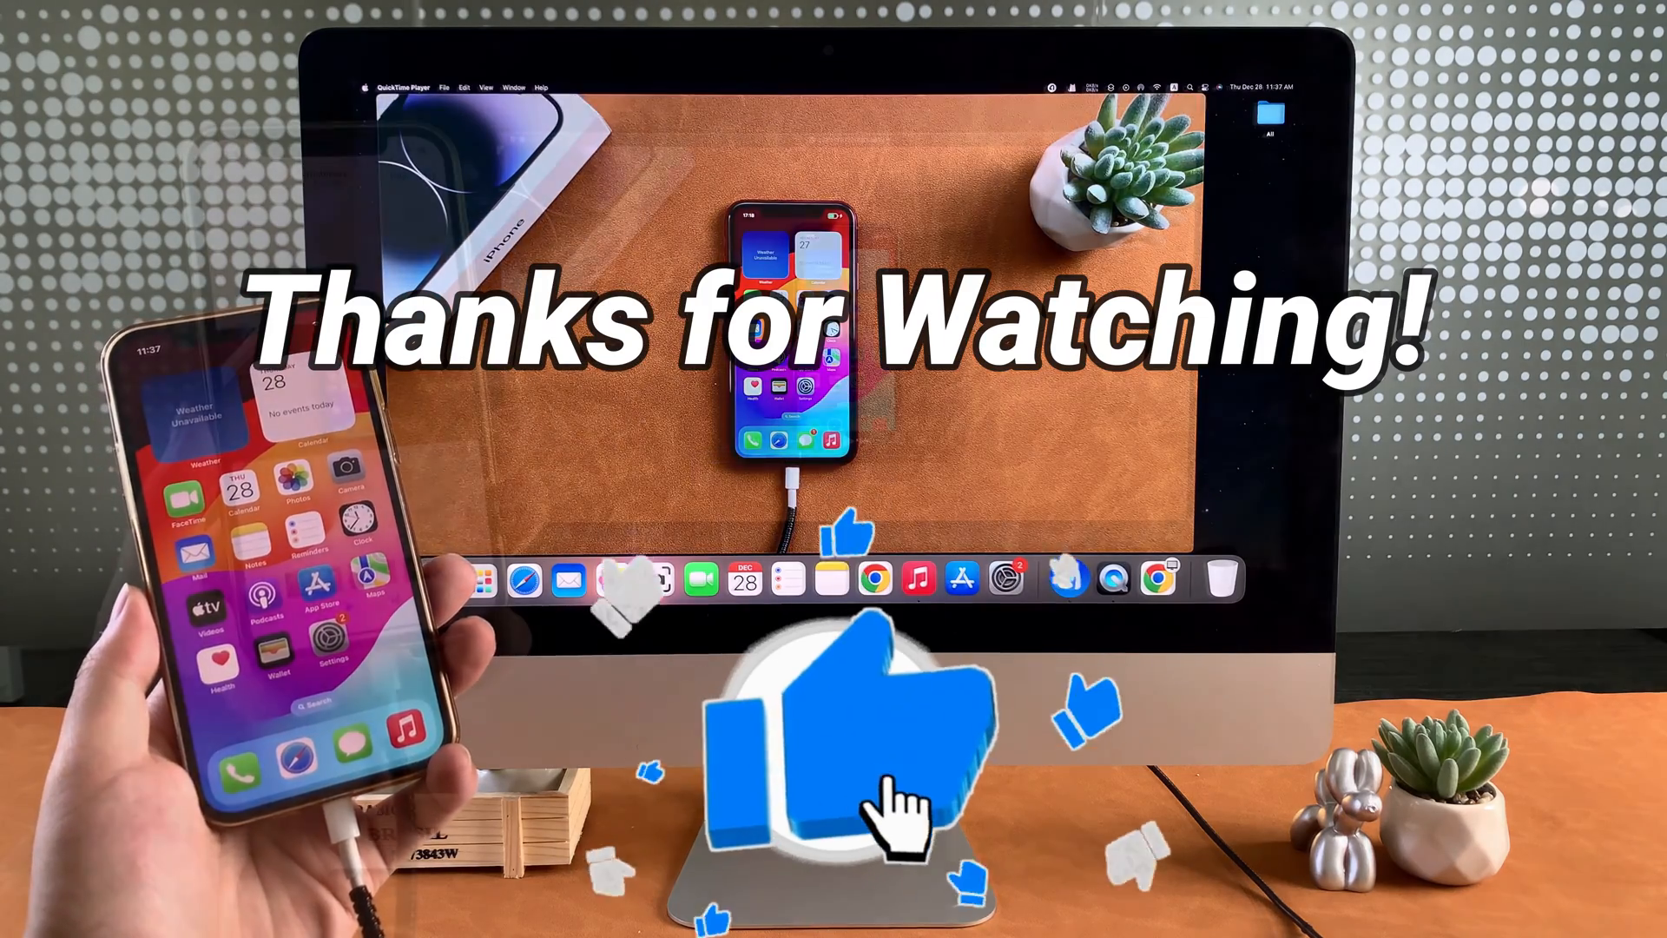